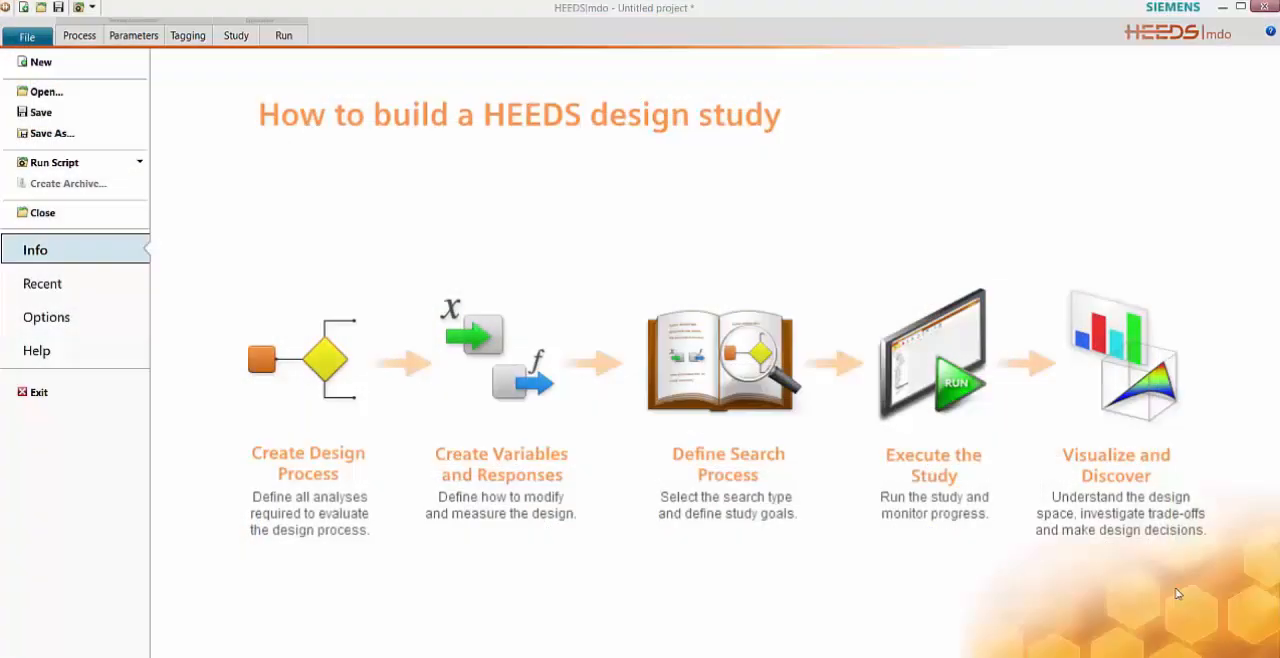
{"action": "mouse_move", "coordinate": [40, 61]}
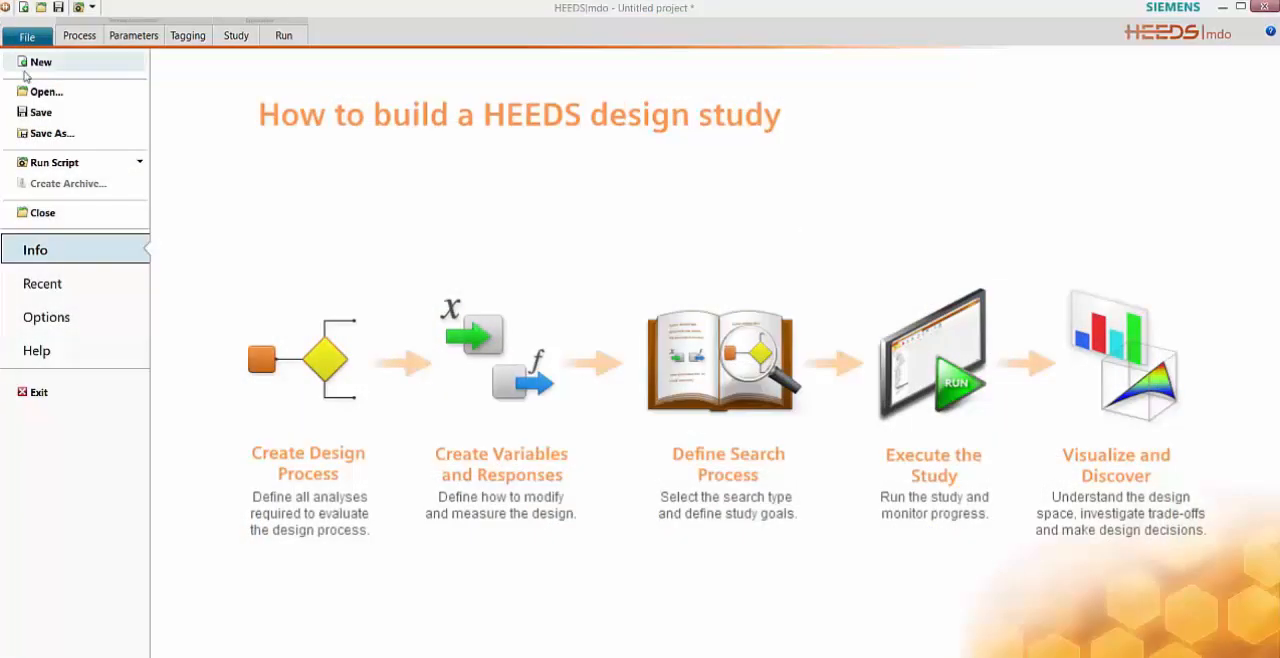
Create a new HEEDS project and bring up Analysis_1's settings in Process_1
{"action": "left_click", "coordinate": [40, 61]}
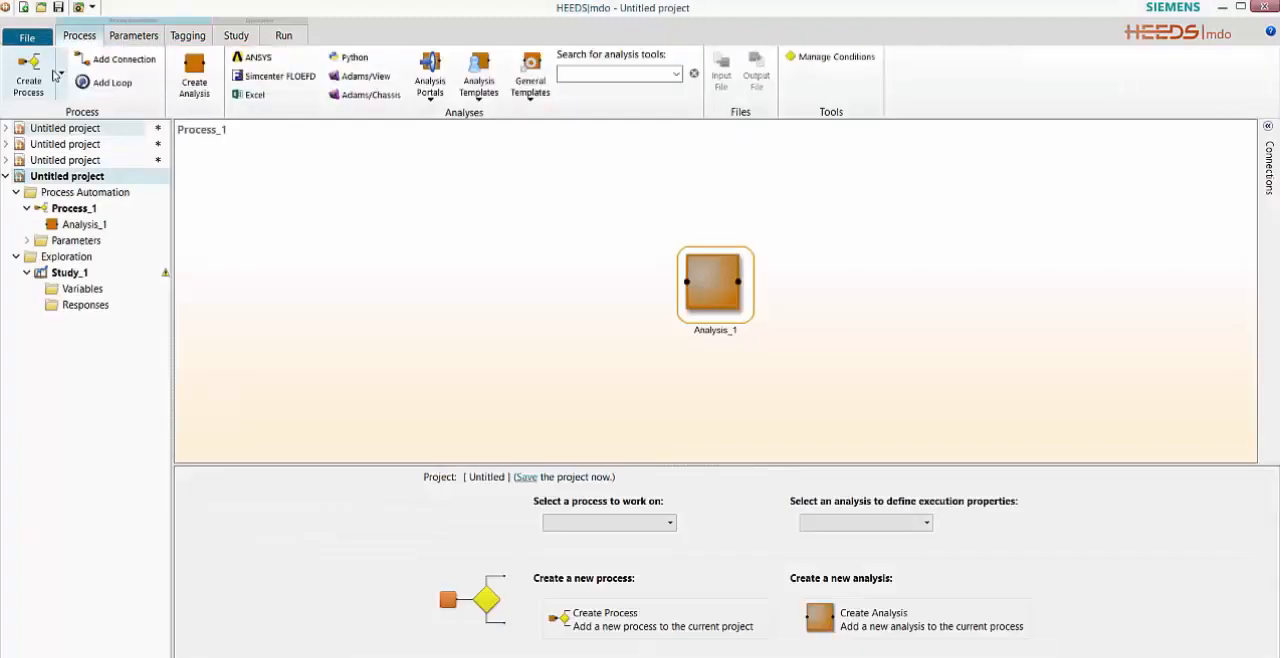
{"action": "mouse_move", "coordinate": [757, 283]}
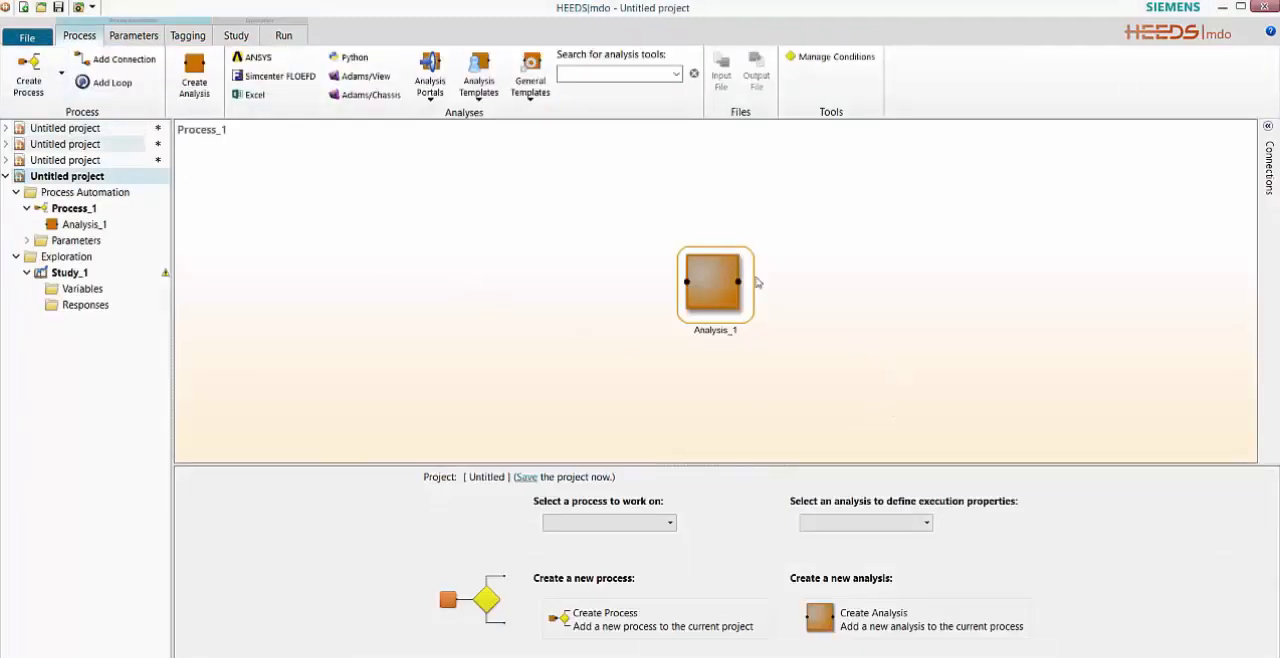
{"action": "left_click", "coordinate": [714, 283]}
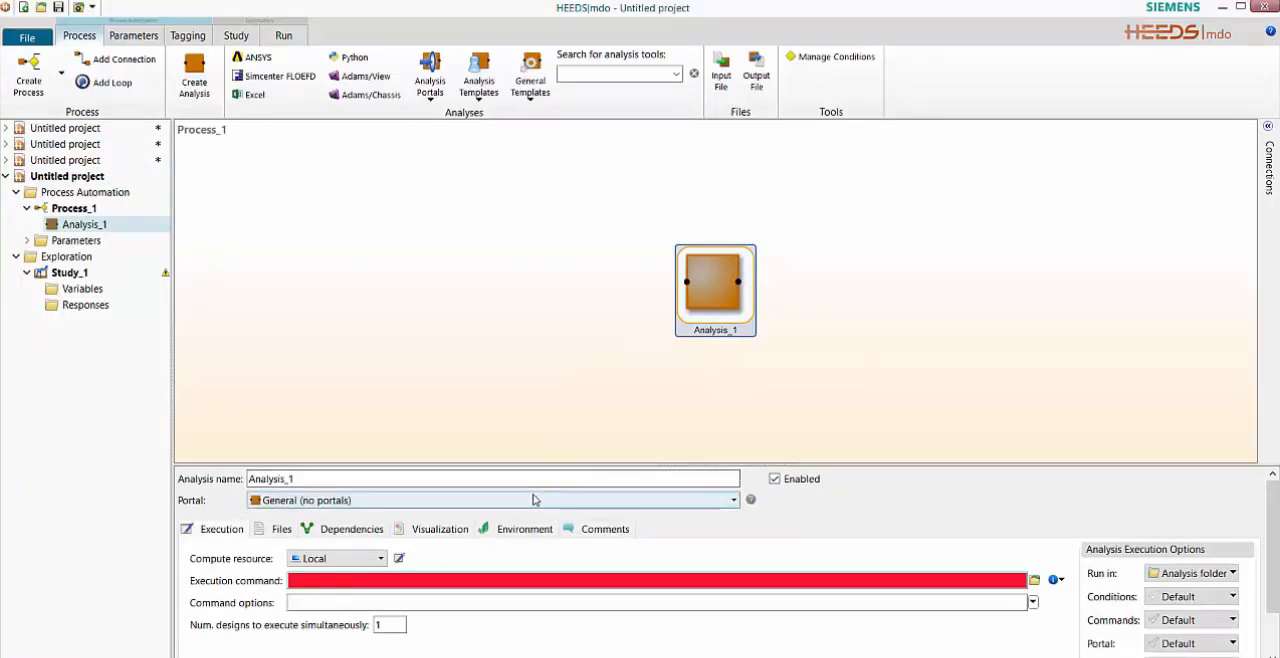
Set the analysis portal to ANSYS (input and output), making it ANSYS_2
{"action": "left_click", "coordinate": [733, 500]}
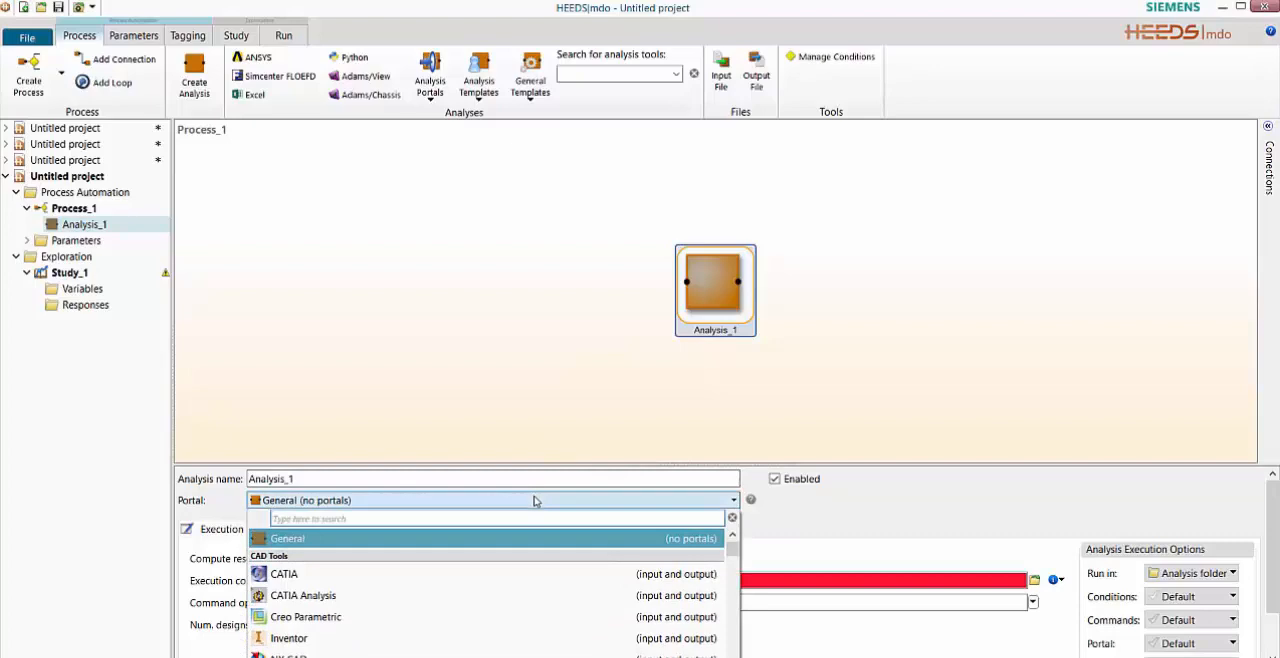
{"action": "type", "text": "an"}
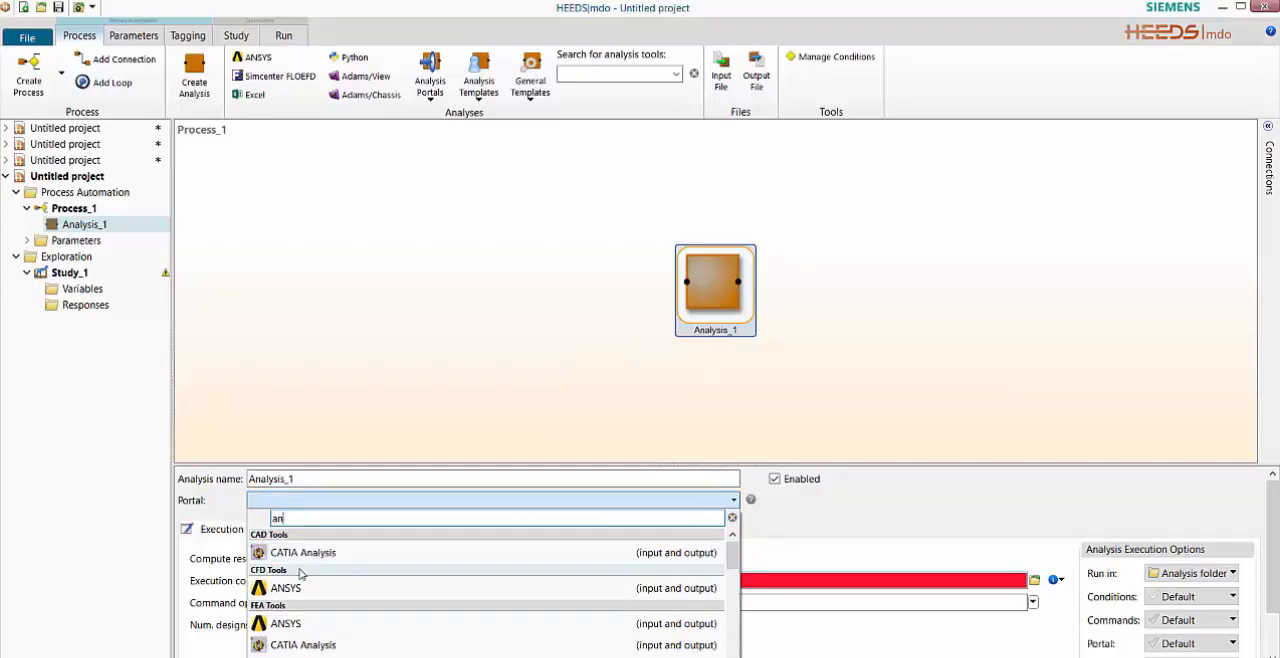
{"action": "left_click", "coordinate": [285, 587]}
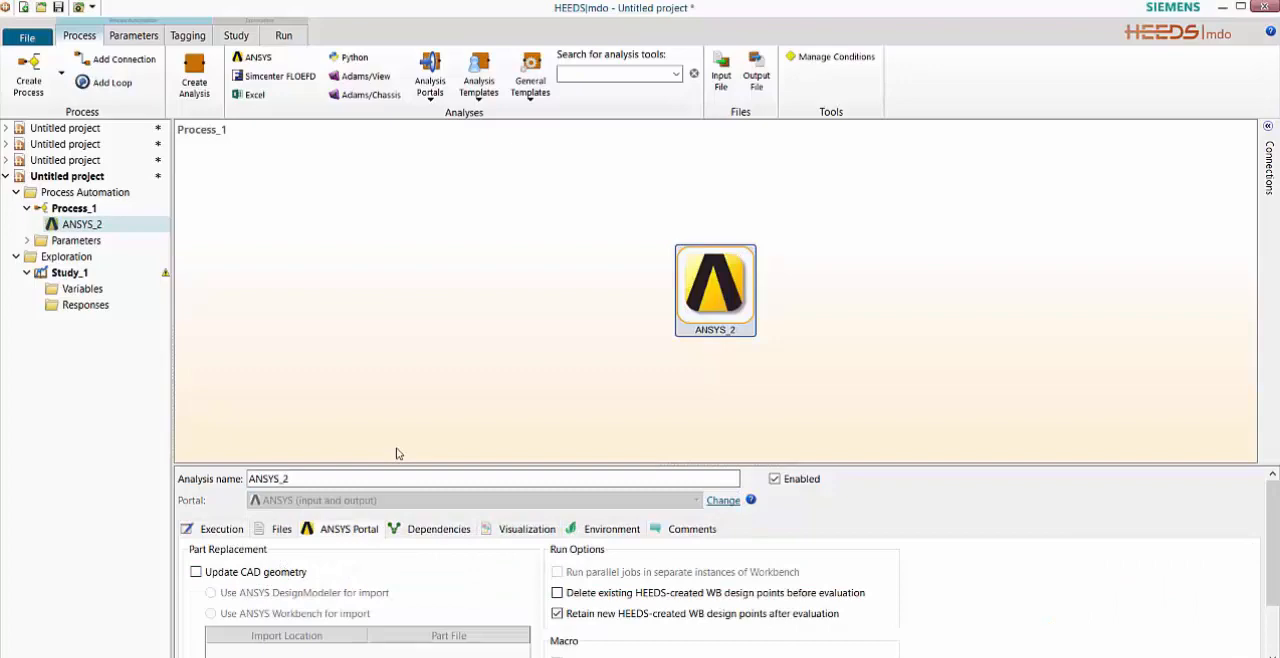
{"action": "mouse_move", "coordinate": [815, 302]}
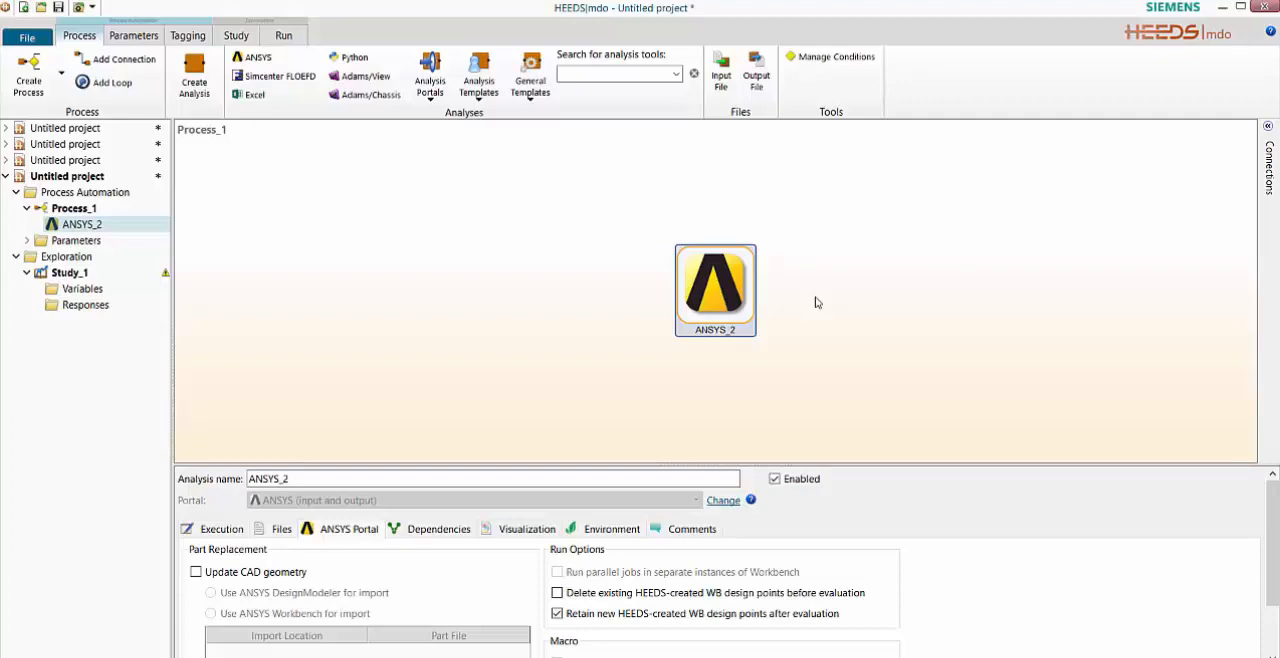
Open the Torque_Arm_ANSYSWB_example project in ANSYS Workbench
{"action": "double_click", "coordinate": [715, 290]}
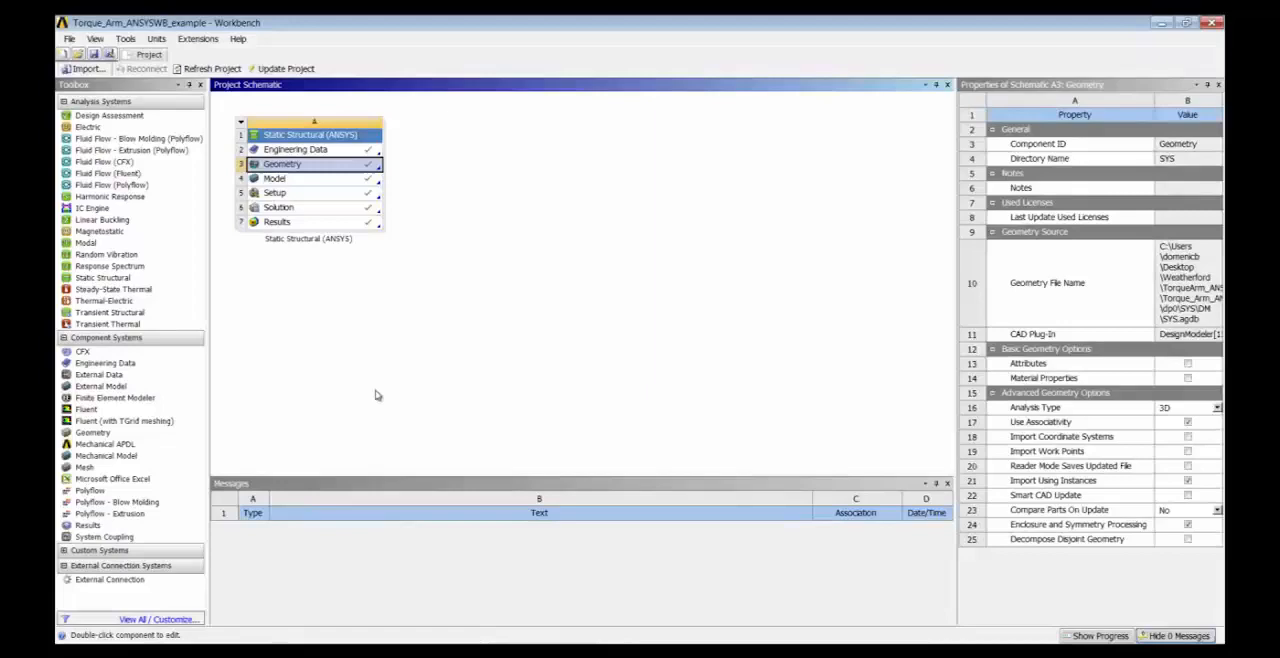
{"action": "mouse_move", "coordinate": [419, 377]}
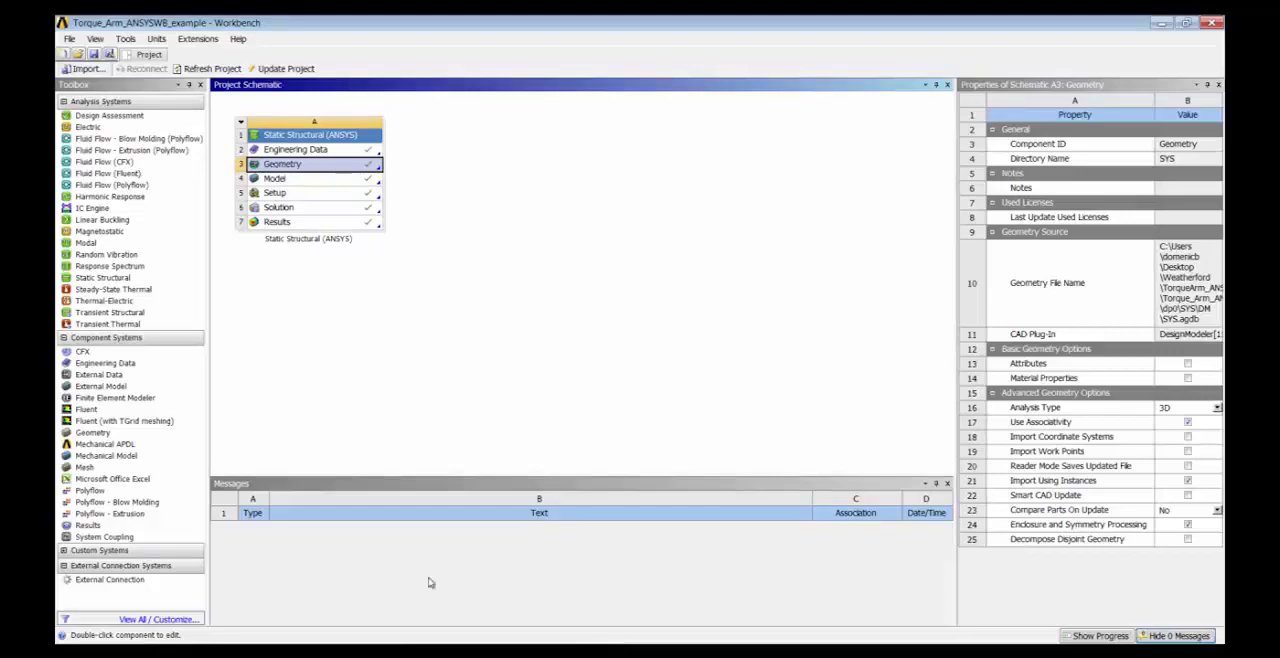
Open the torque arm geometry in DesignModeler and select sketch dimension H10
{"action": "double_click", "coordinate": [282, 163]}
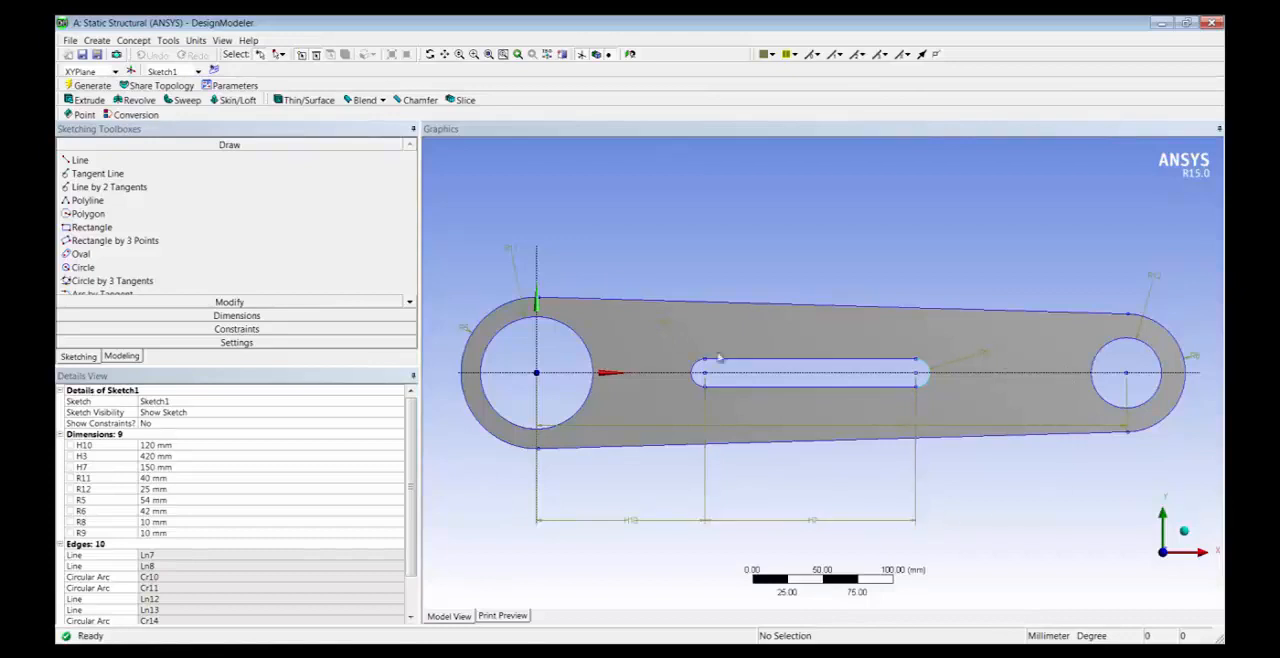
{"action": "mouse_move", "coordinate": [718, 360]}
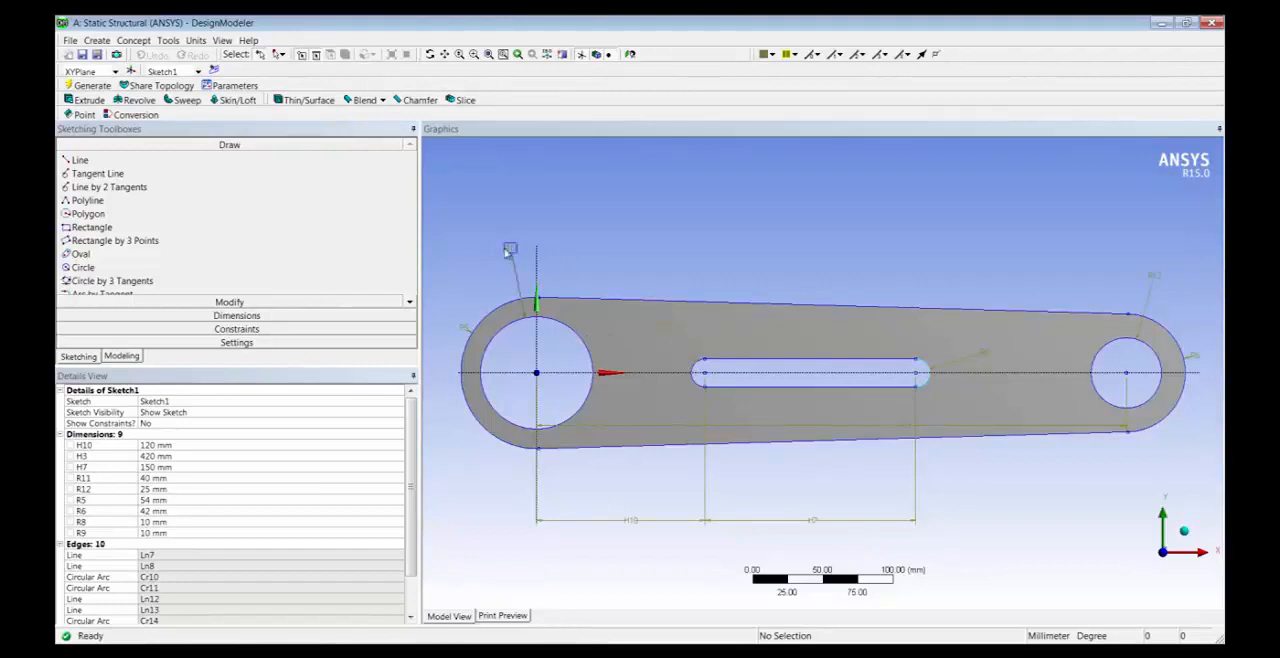
{"action": "mouse_move", "coordinate": [780, 520]}
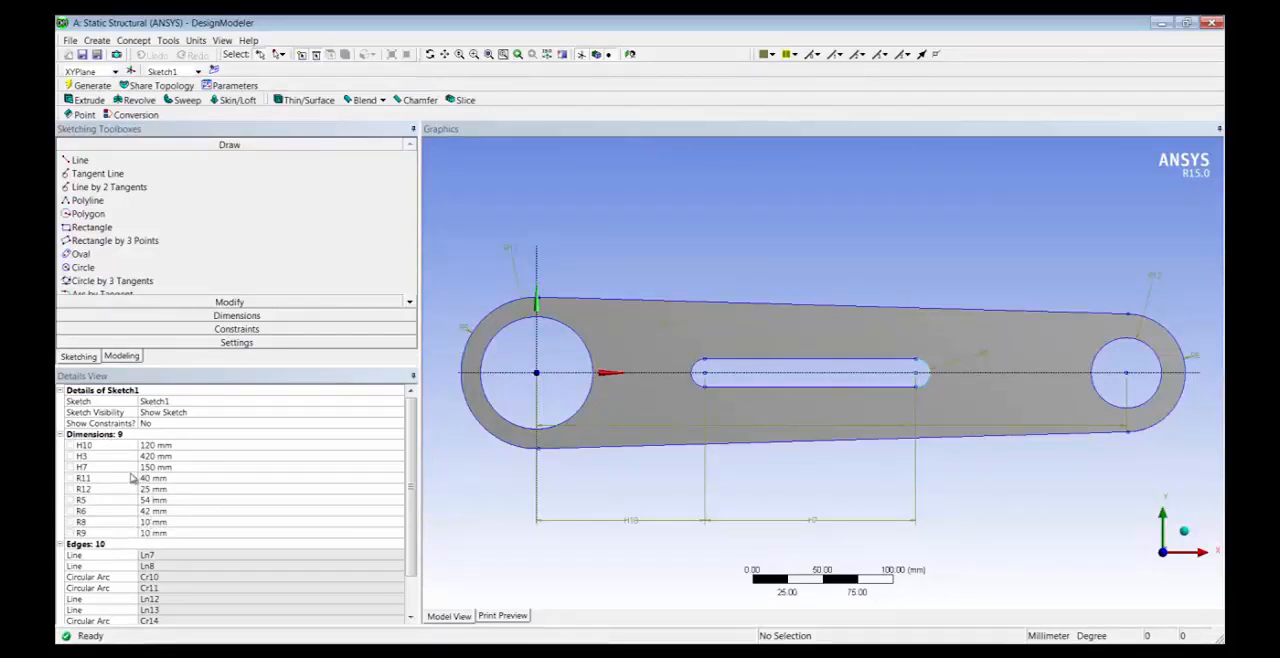
{"action": "left_click", "coordinate": [83, 444]}
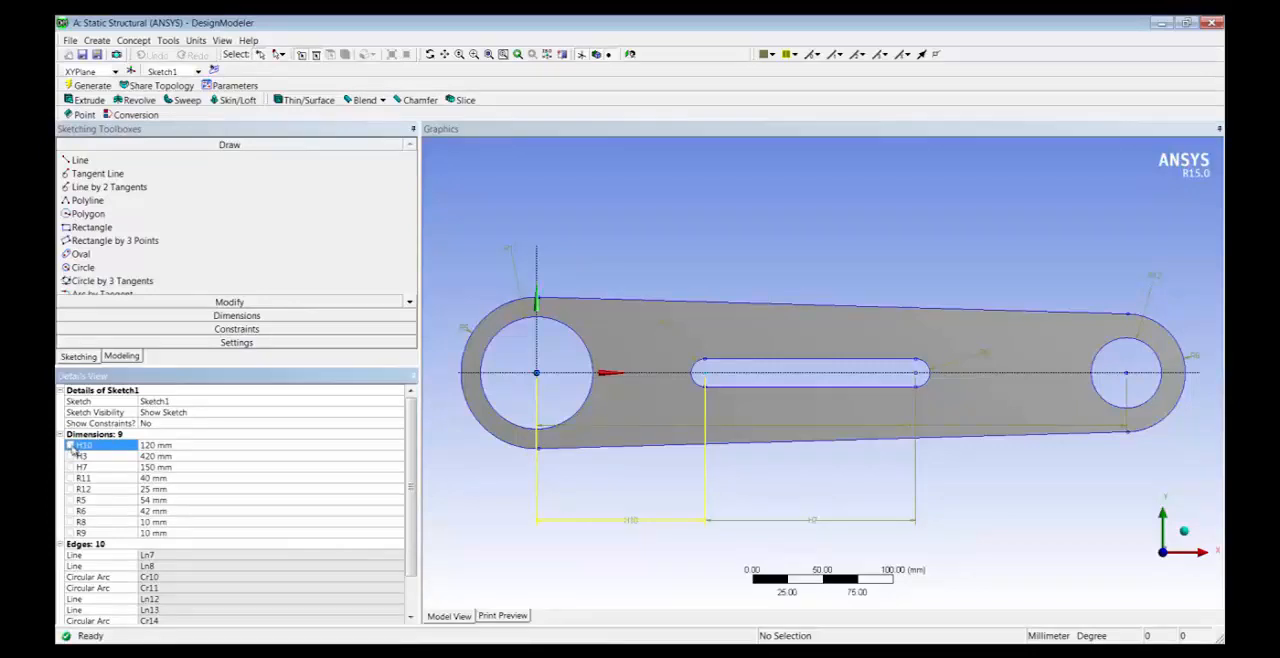
Make H10 a design parameter named x1 and H7 a parameter named v2
{"action": "left_click", "coordinate": [66, 445]}
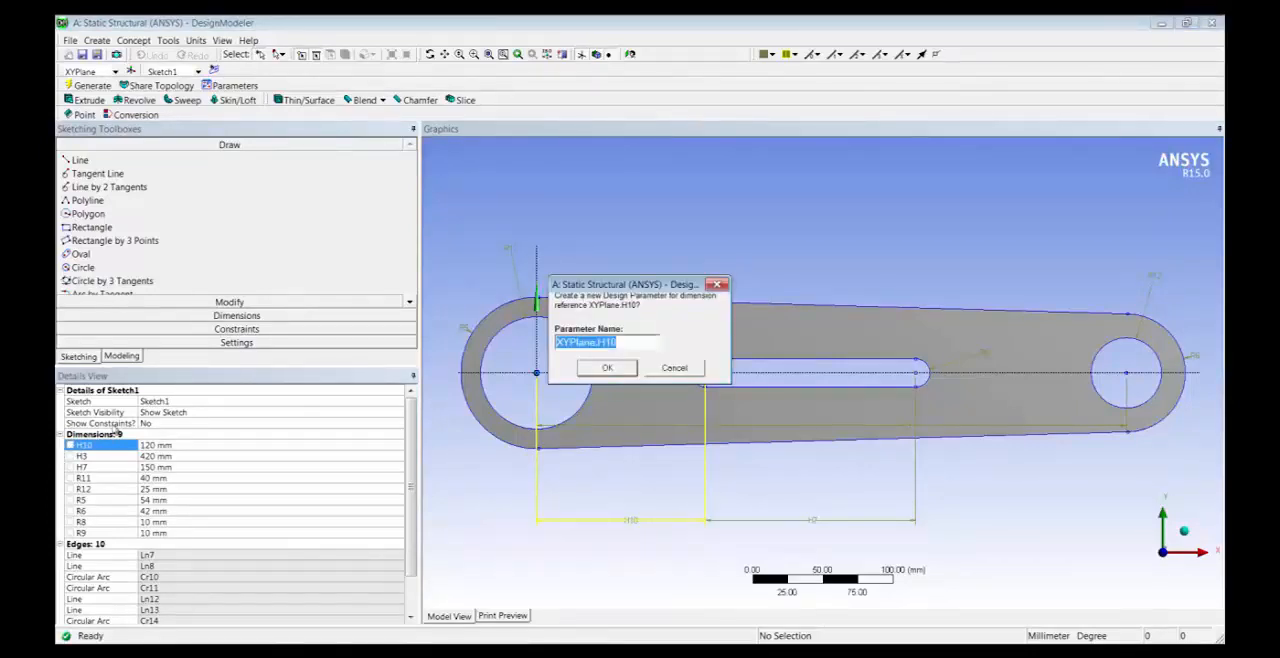
{"action": "type", "text": "x1"}
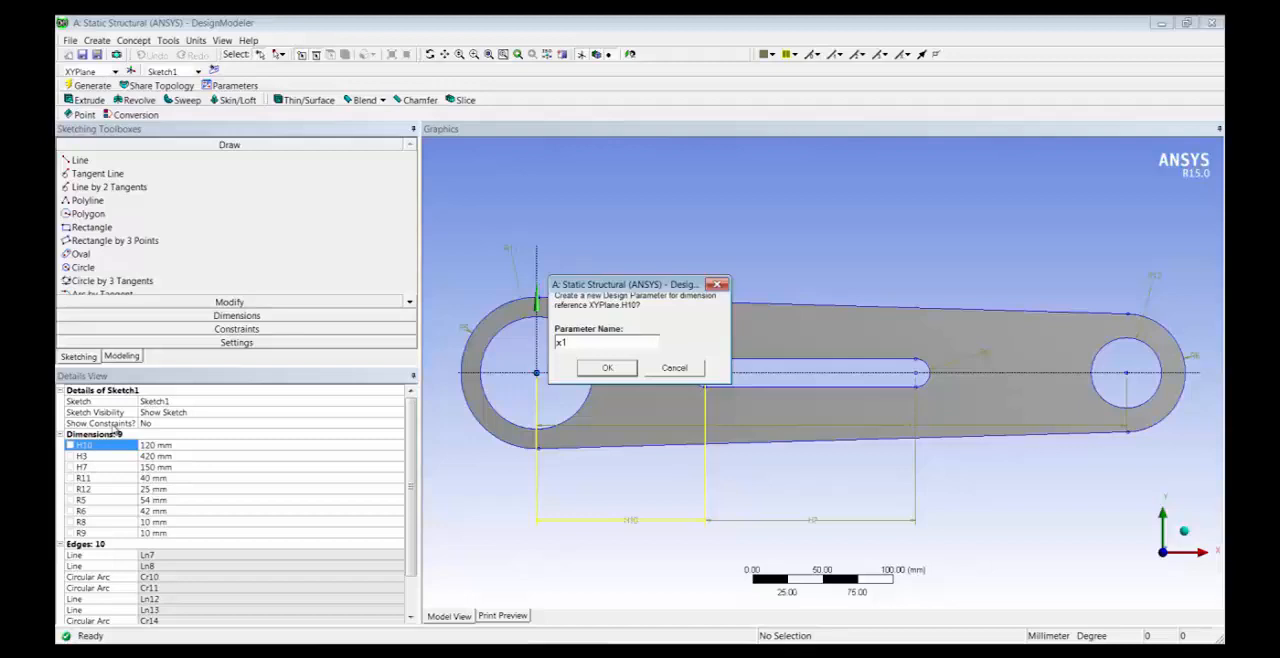
{"action": "left_click", "coordinate": [605, 342]}
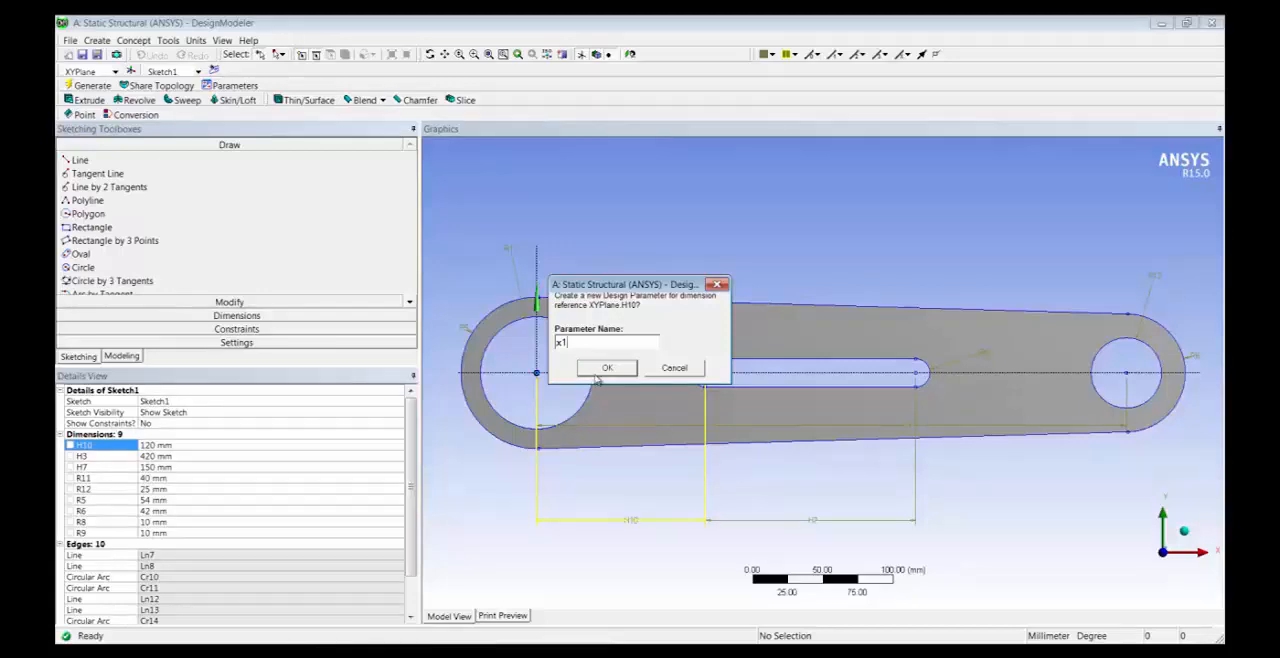
{"action": "left_click", "coordinate": [607, 367]}
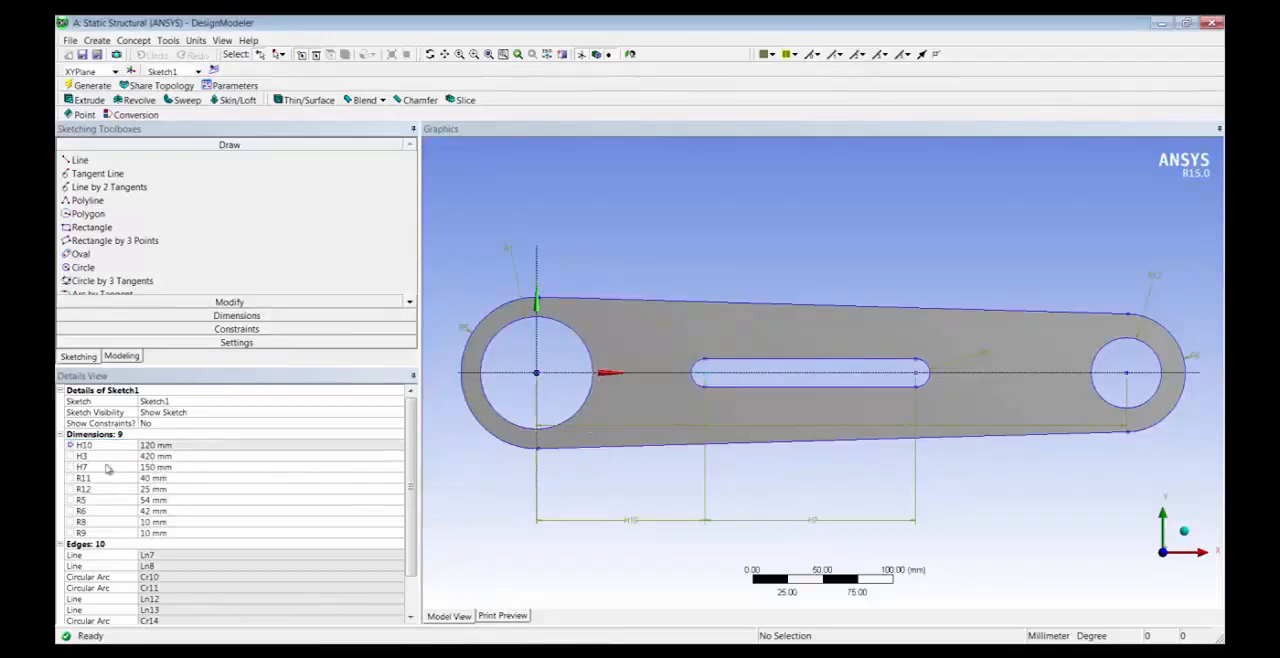
{"action": "left_click", "coordinate": [82, 467]}
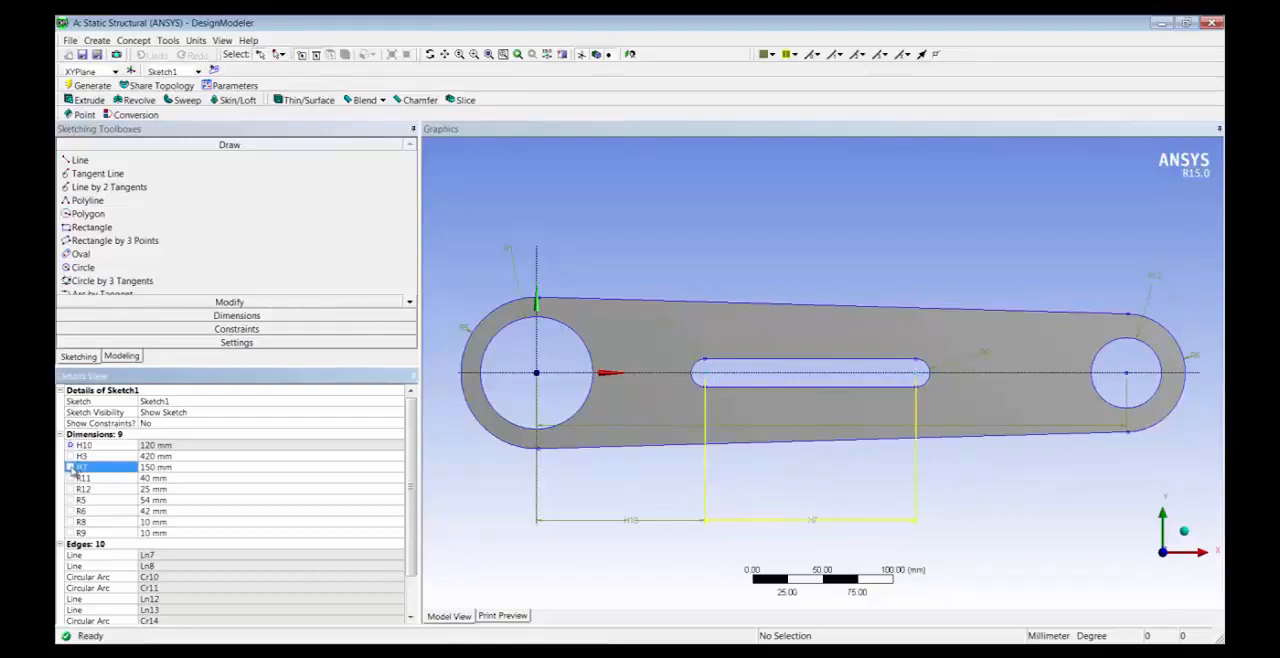
{"action": "left_click", "coordinate": [71, 467]}
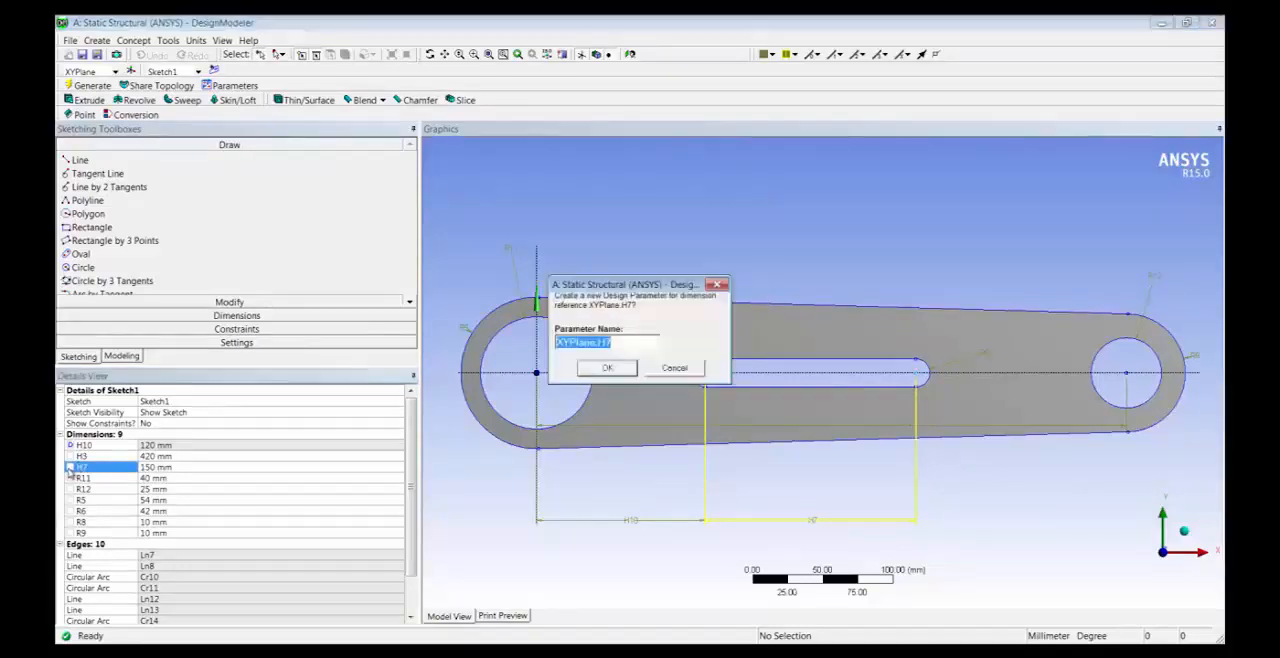
{"action": "type", "text": "v2"}
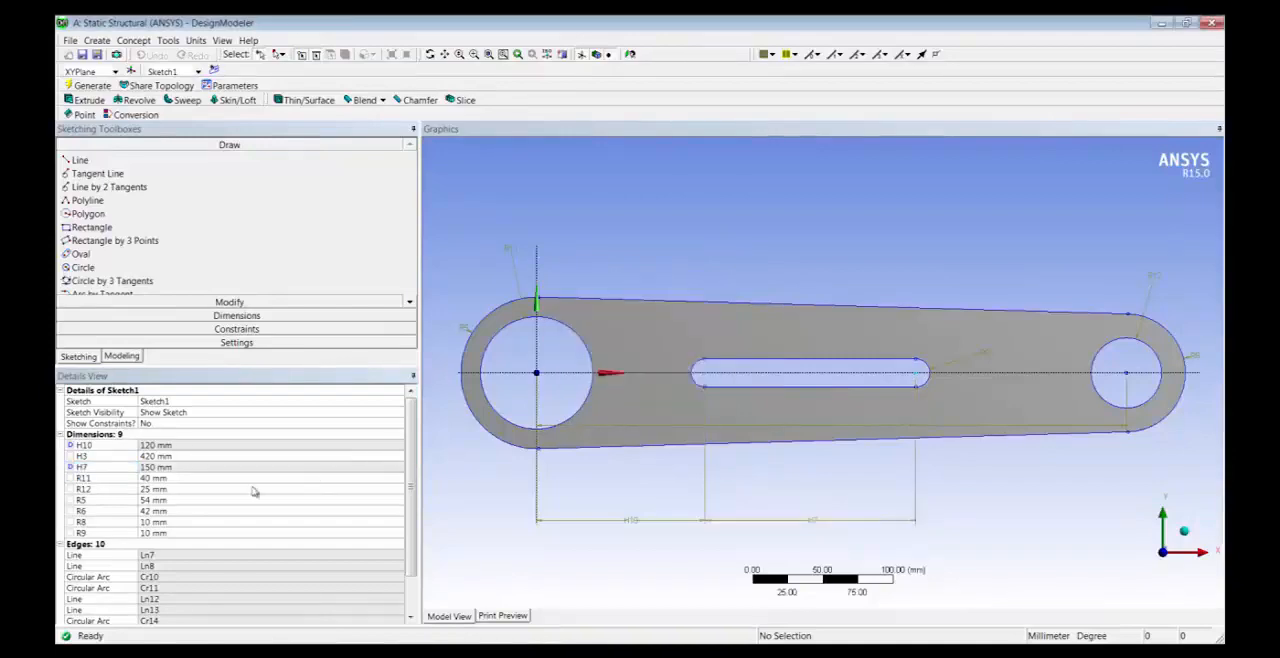
Make radii R8 and R9 design parameters named r1 and r2, then leave the geometry editor
{"action": "left_click", "coordinate": [83, 521]}
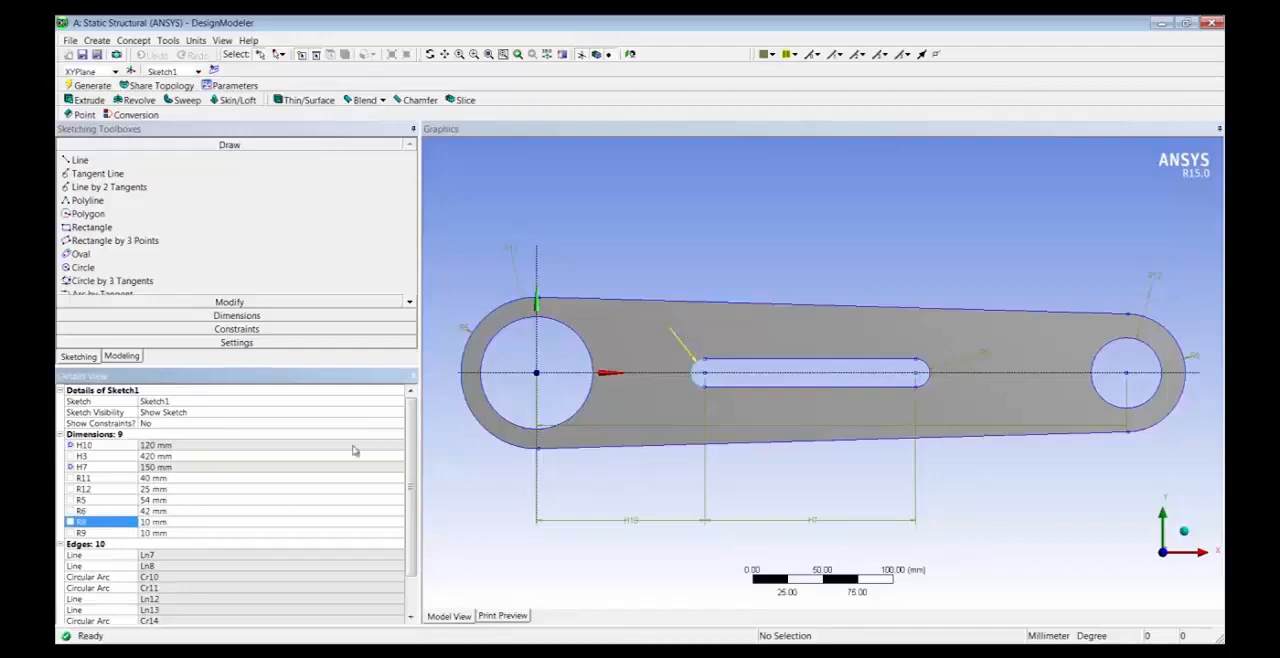
{"action": "left_click", "coordinate": [67, 521]}
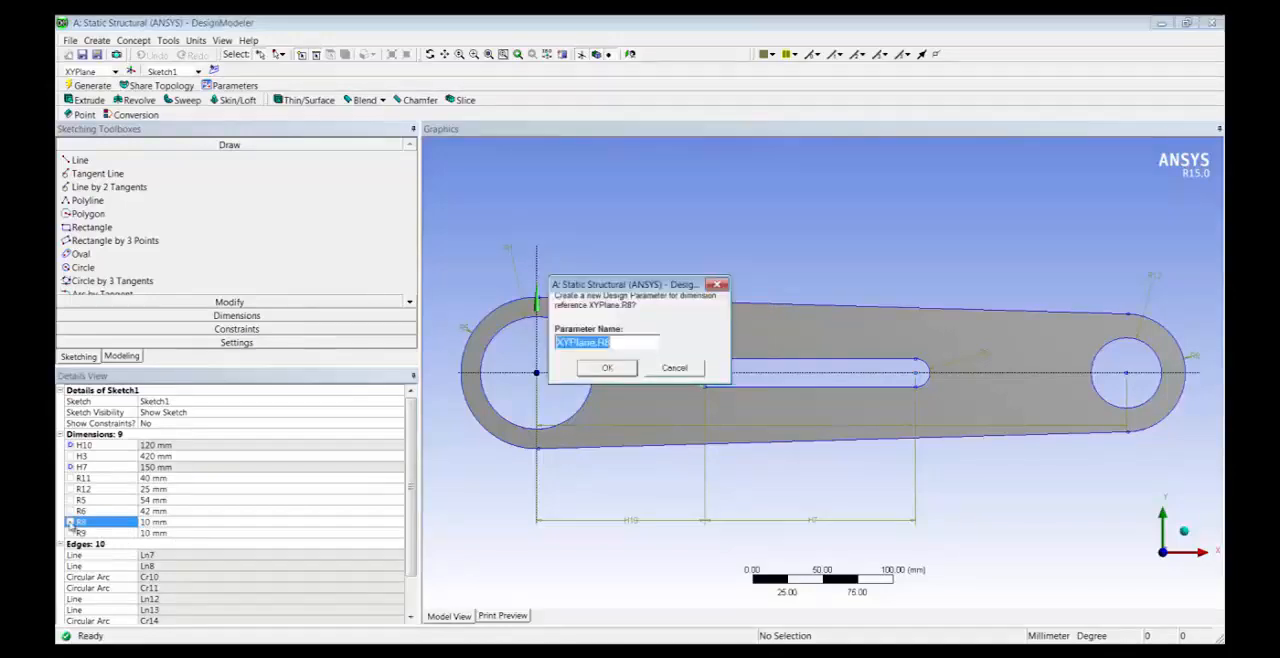
{"action": "type", "text": "r1"}
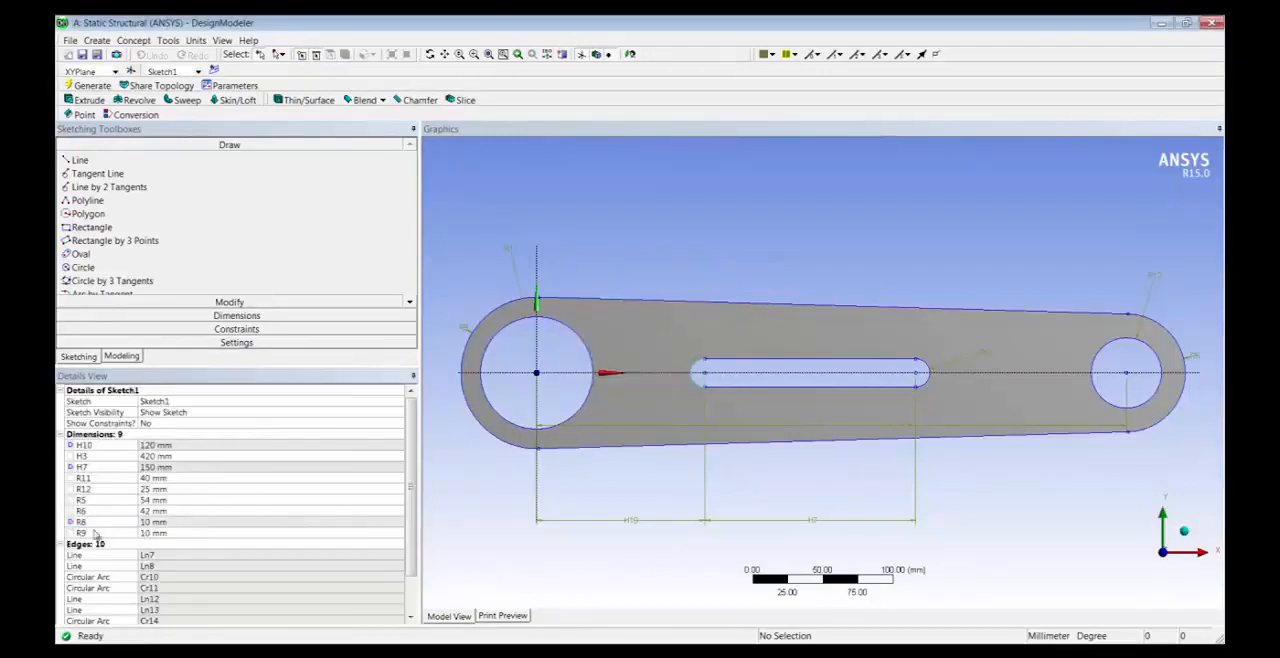
{"action": "left_click", "coordinate": [82, 532]}
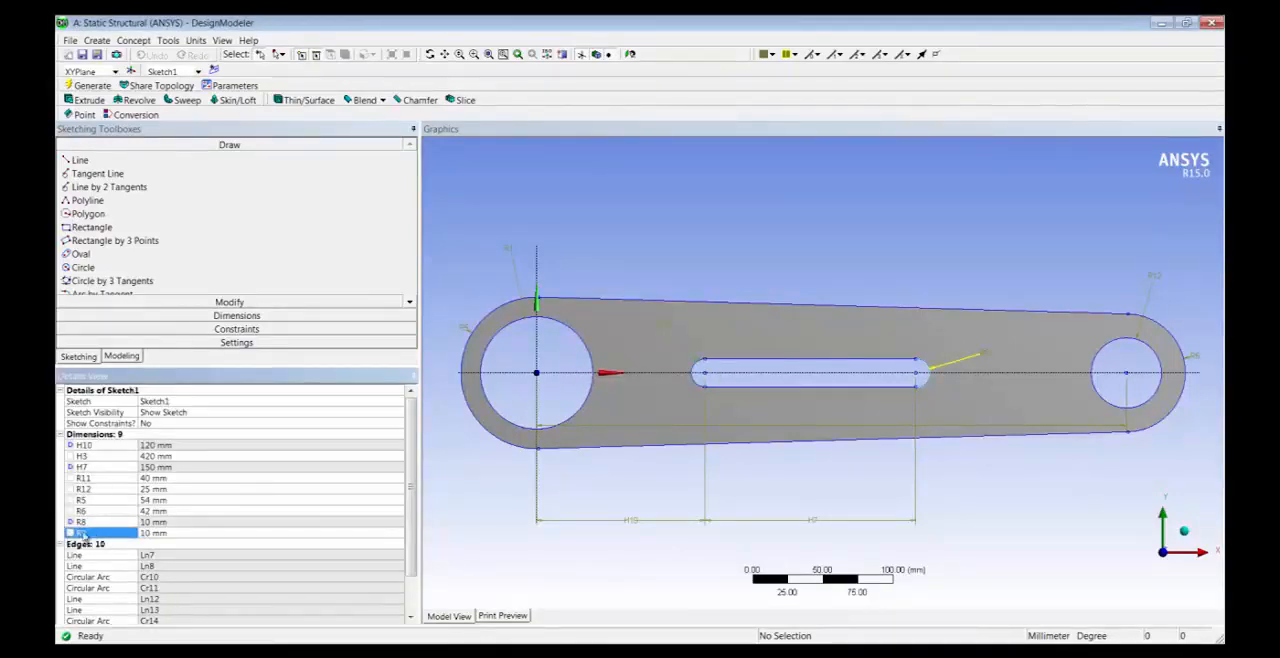
{"action": "left_click", "coordinate": [70, 532]}
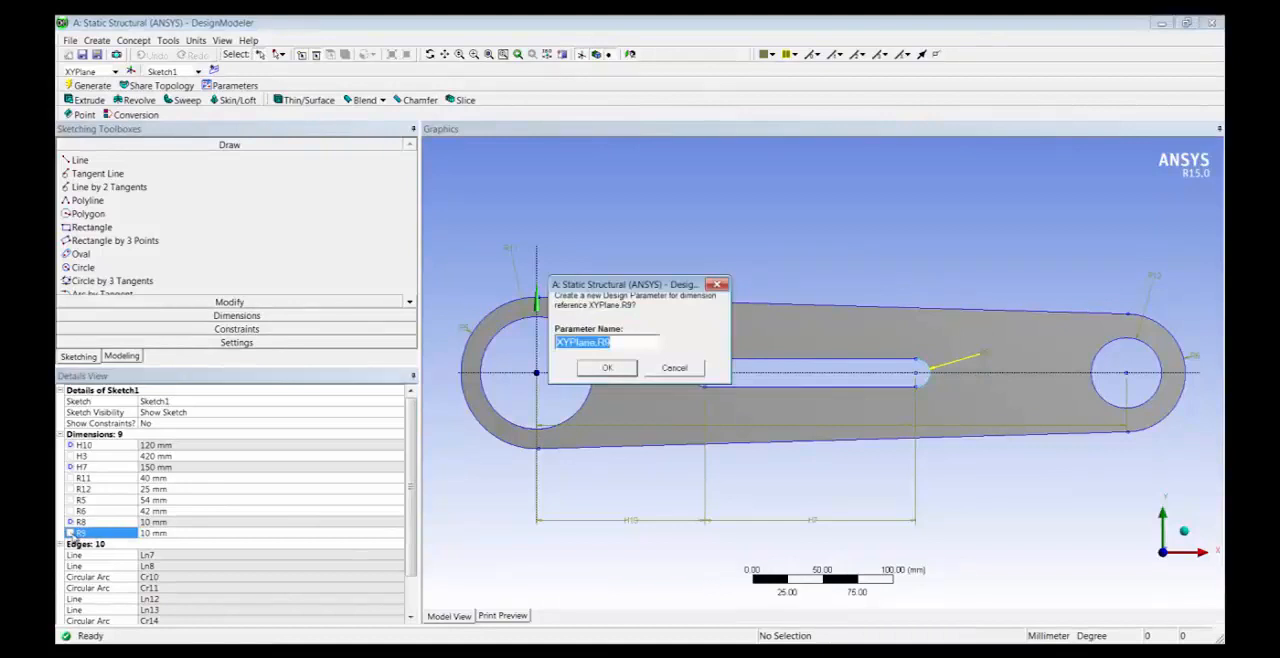
{"action": "type", "text": "r2"}
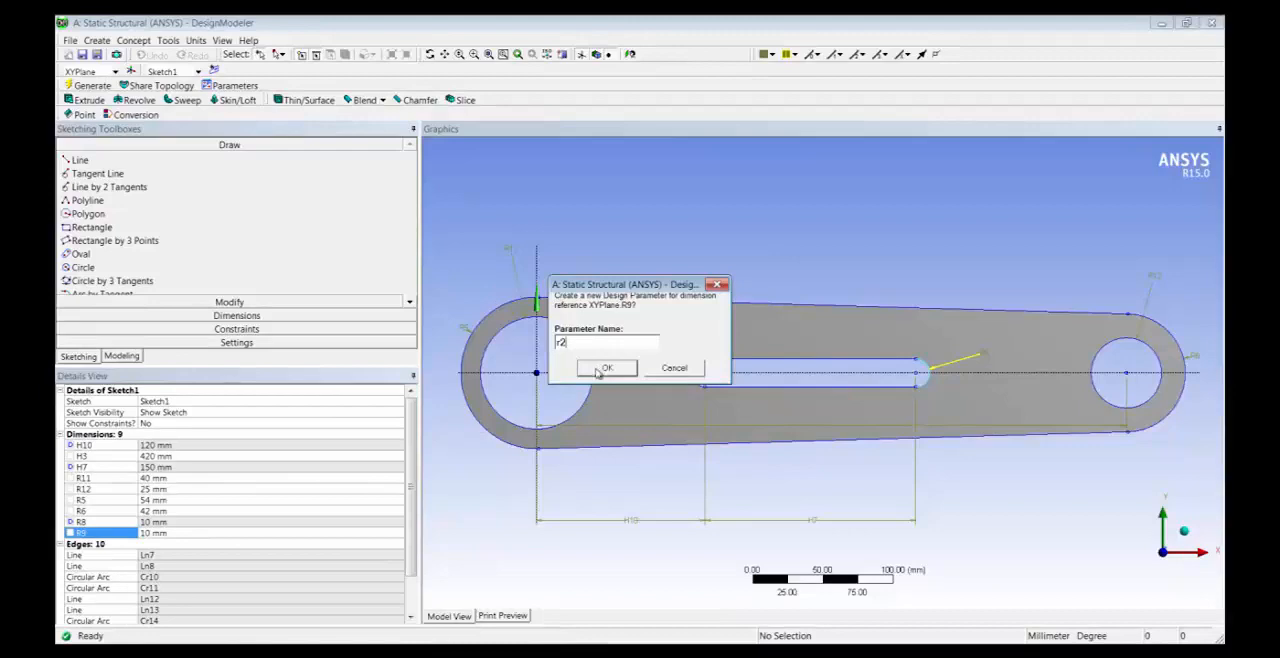
{"action": "left_click", "coordinate": [607, 368]}
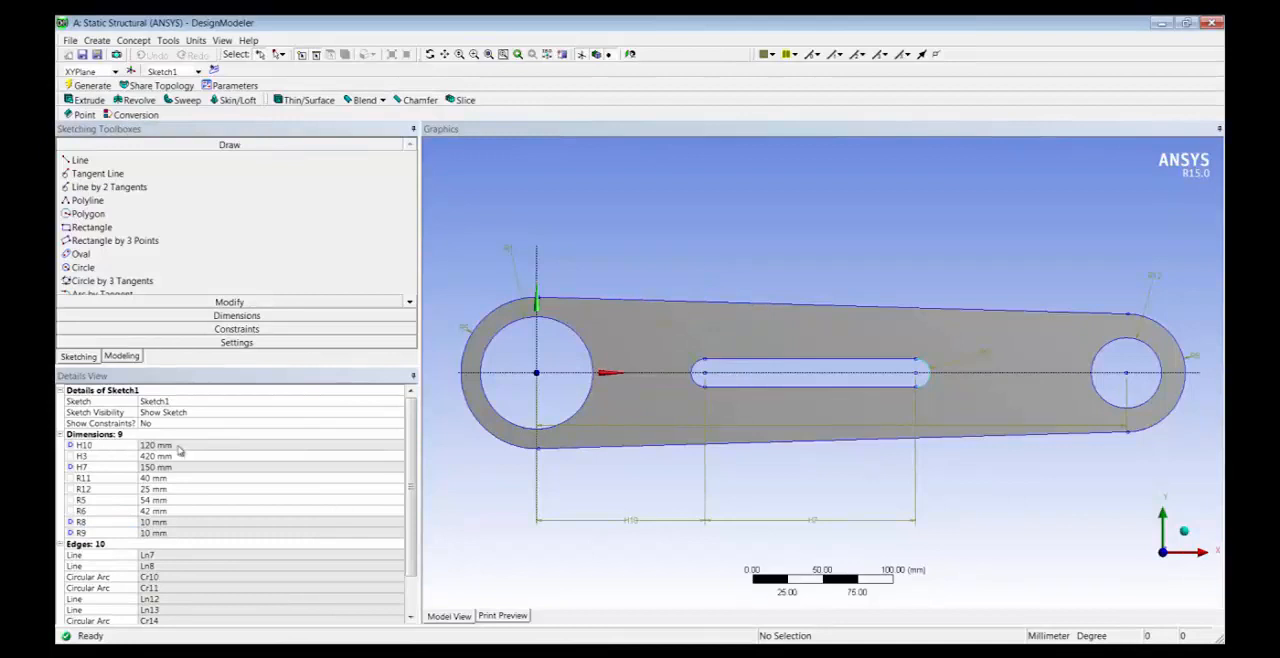
{"action": "left_click", "coordinate": [82, 467]}
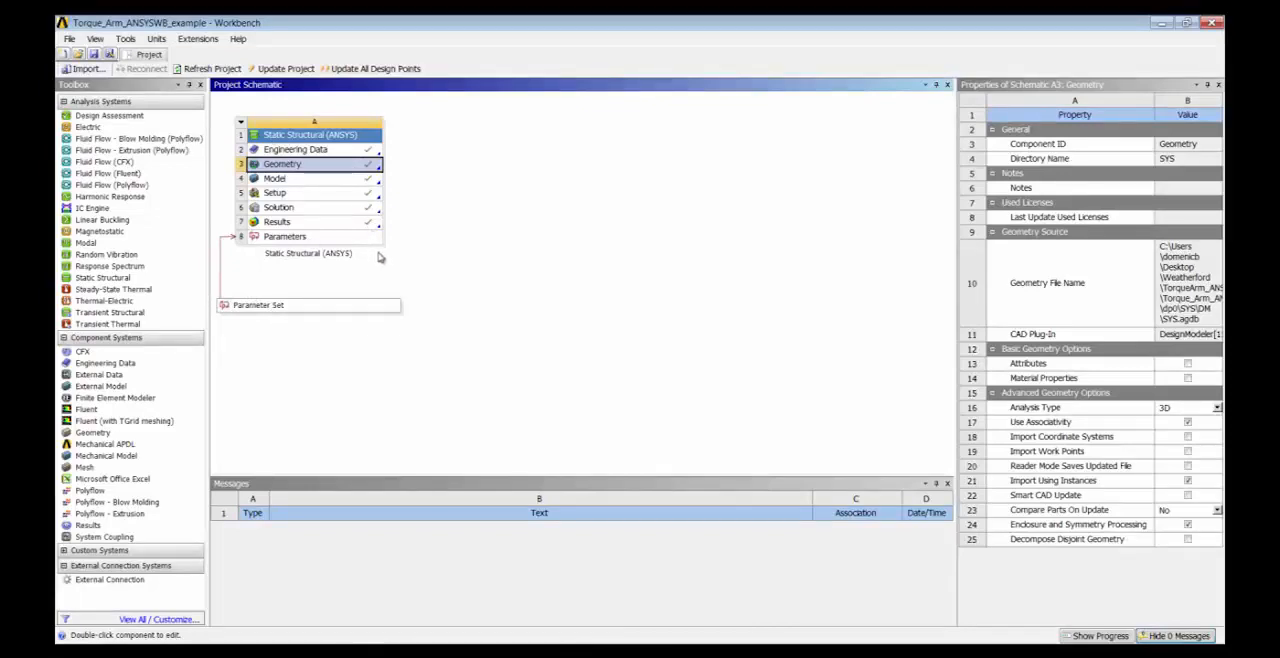
{"action": "mouse_move", "coordinate": [350, 238]}
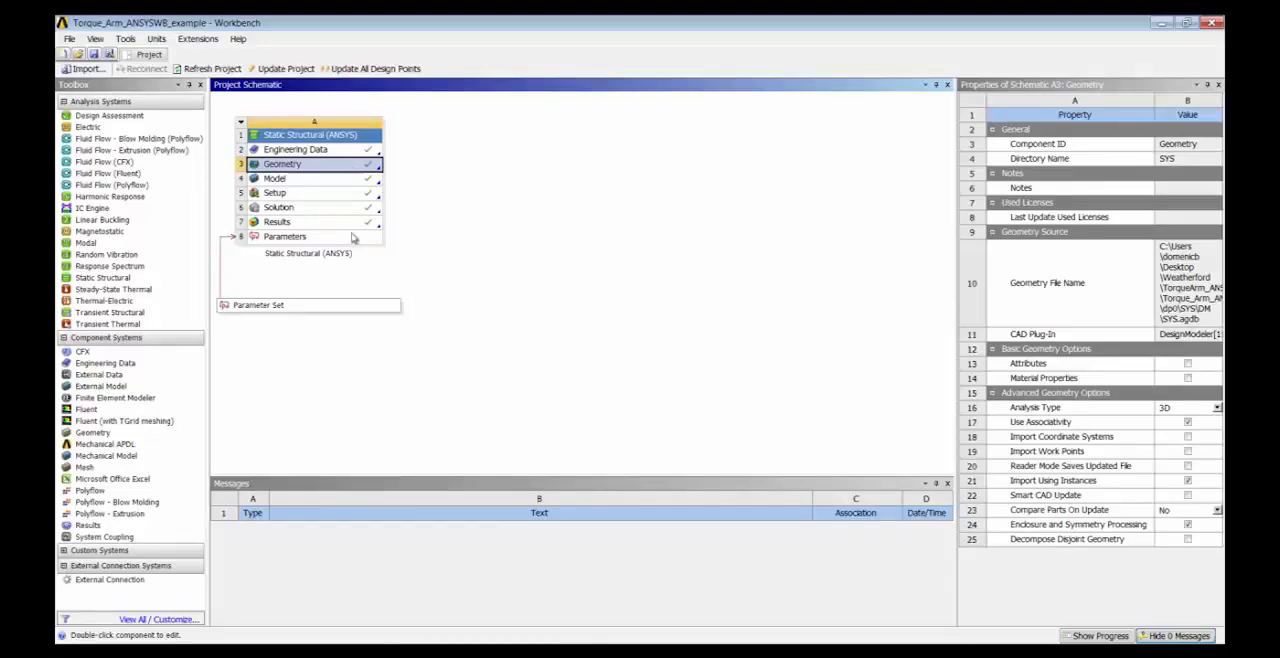
Open the Static Structural Model cell in ANSYS Mechanical
{"action": "left_click", "coordinate": [290, 178]}
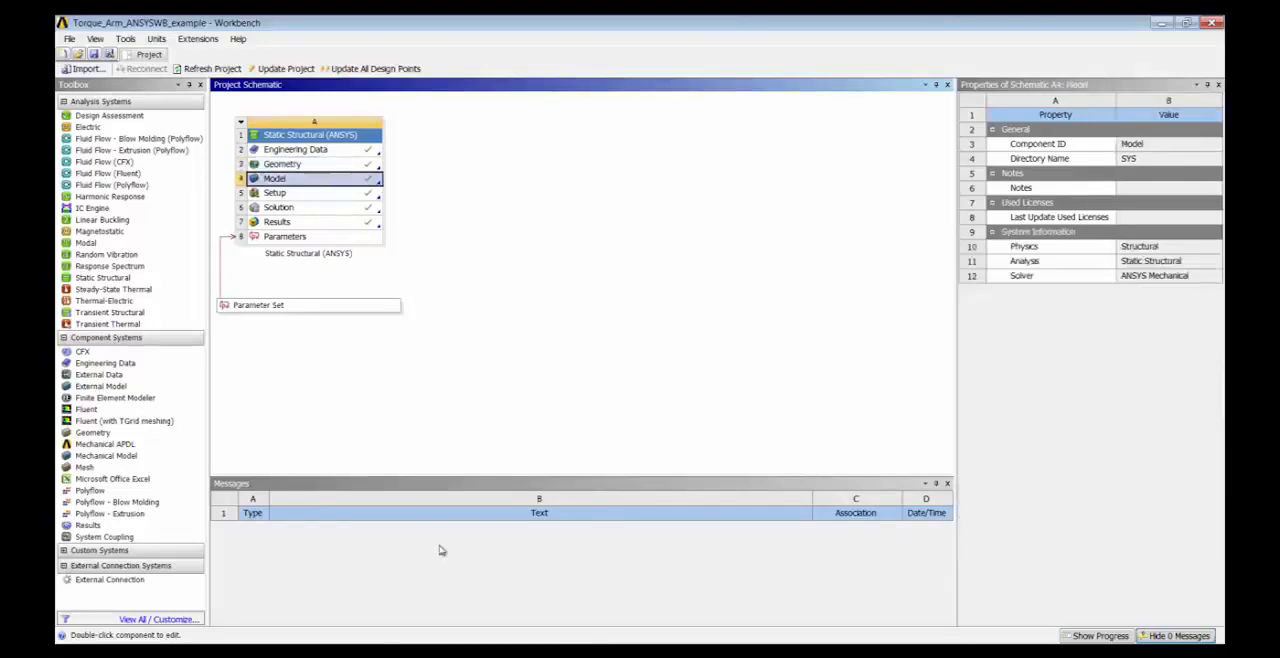
{"action": "double_click", "coordinate": [274, 178]}
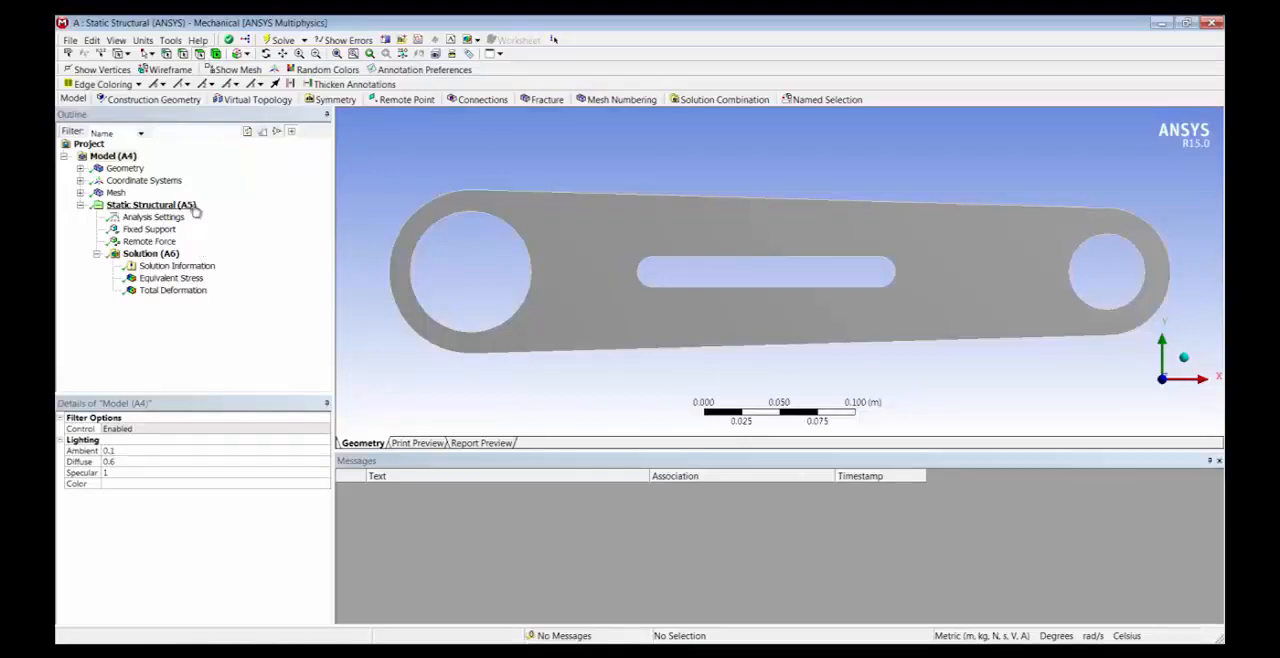
{"action": "mouse_move", "coordinate": [145, 201]}
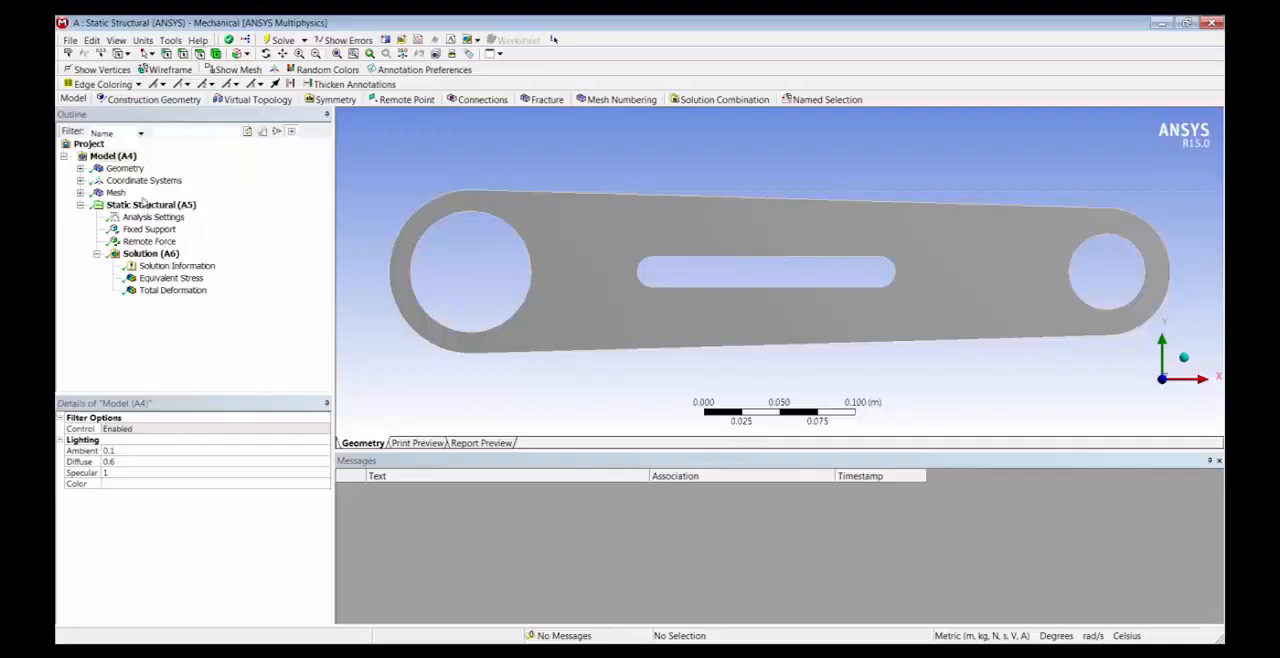
Expose the geometry's properties and make its 0.8759 kg mass an output parameter
{"action": "left_click", "coordinate": [153, 217]}
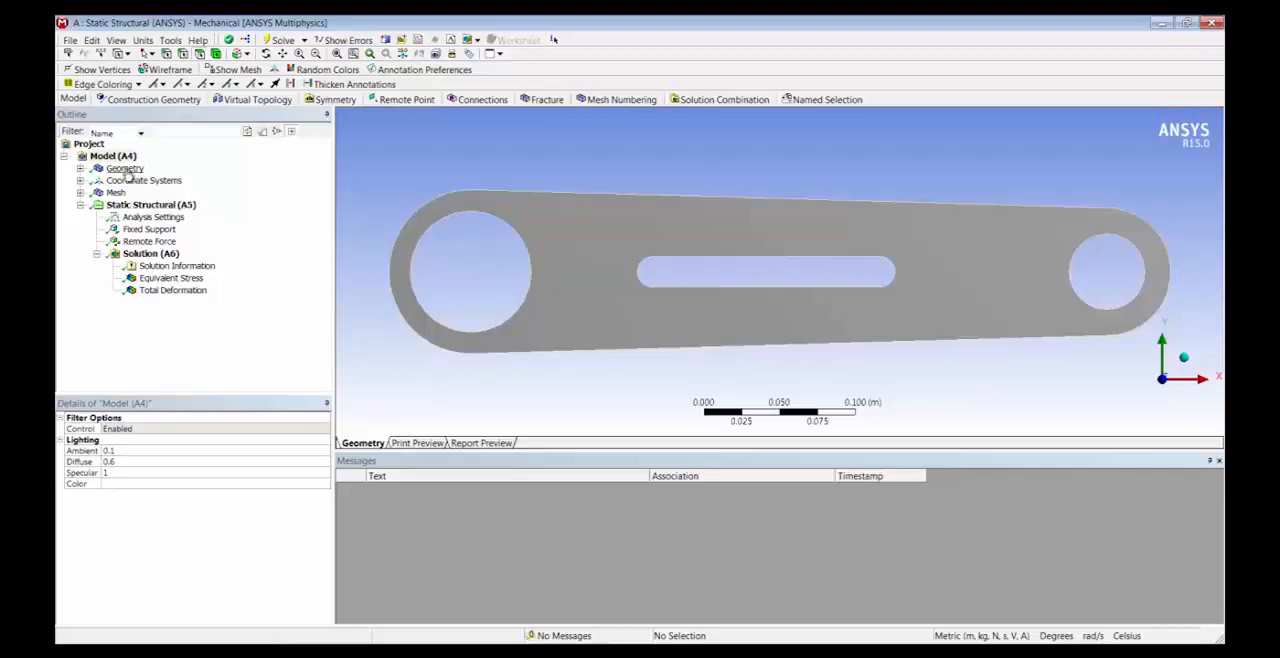
{"action": "left_click", "coordinate": [123, 167]}
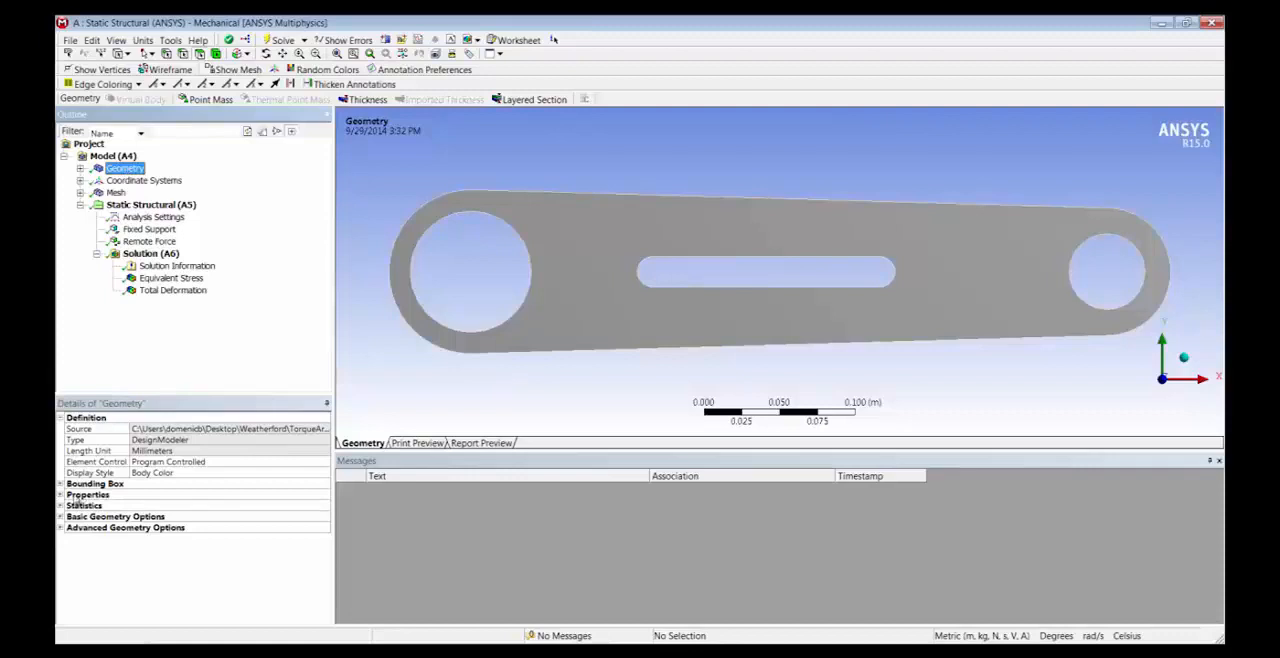
{"action": "left_click", "coordinate": [88, 494]}
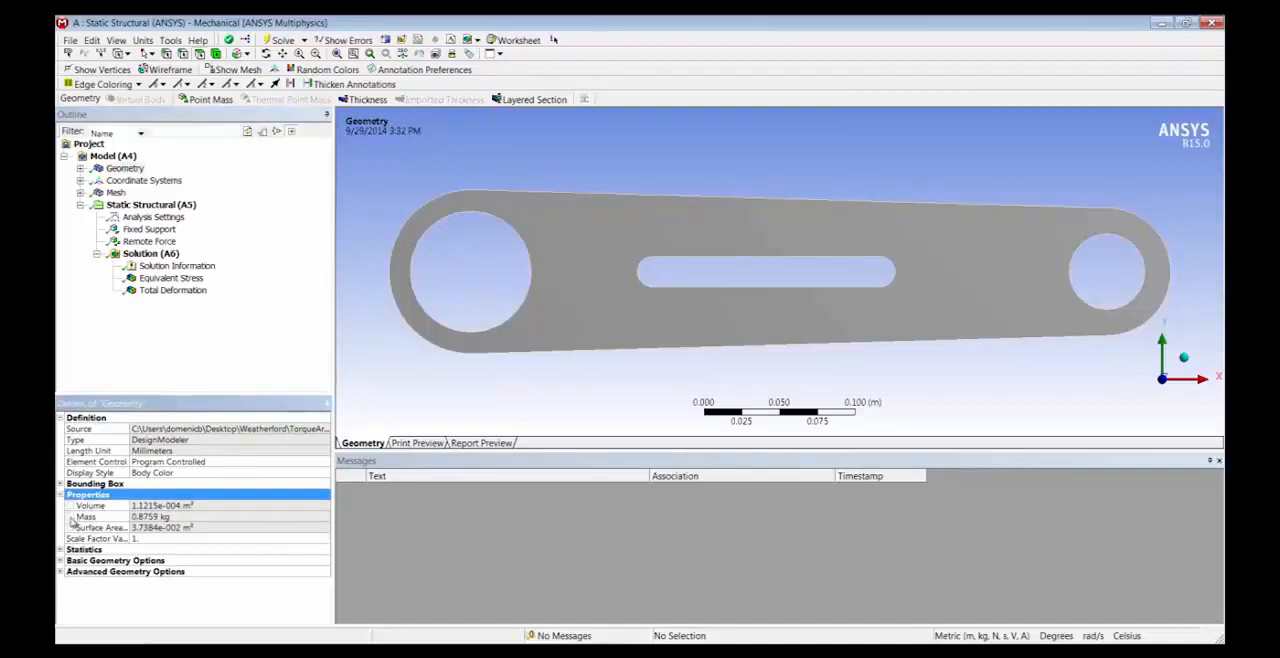
{"action": "left_click", "coordinate": [85, 516]}
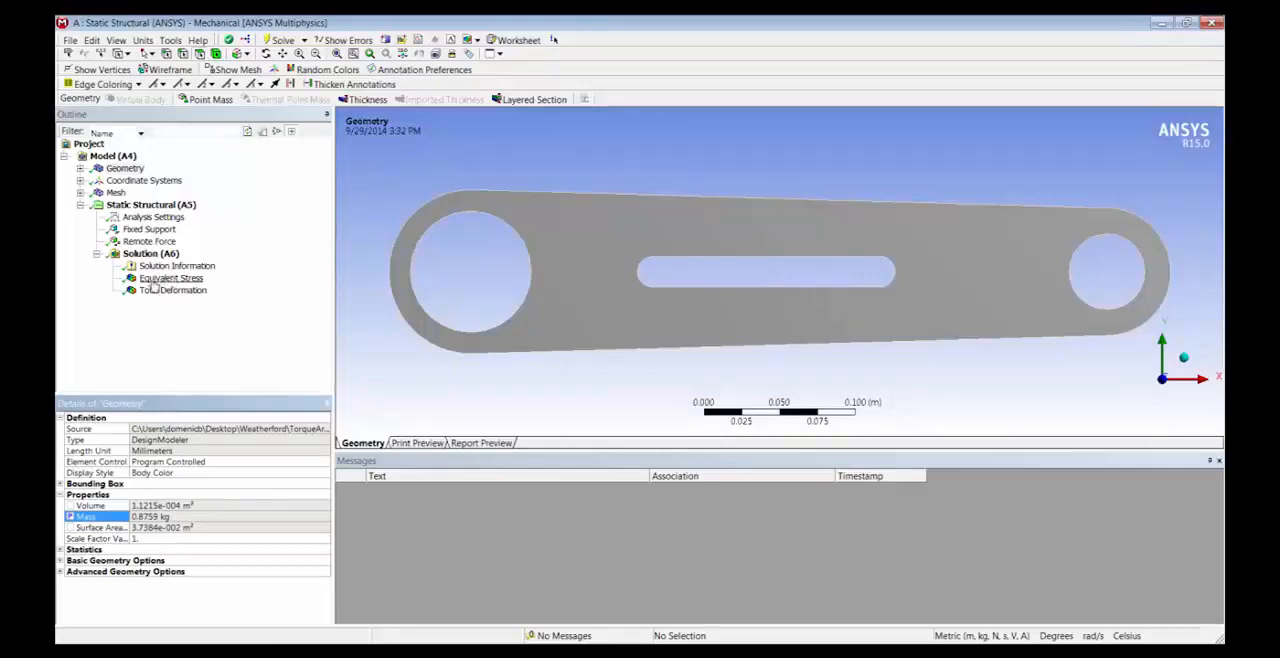
Show Equivalent Stress and make its Maximum an output parameter
{"action": "left_click", "coordinate": [170, 277]}
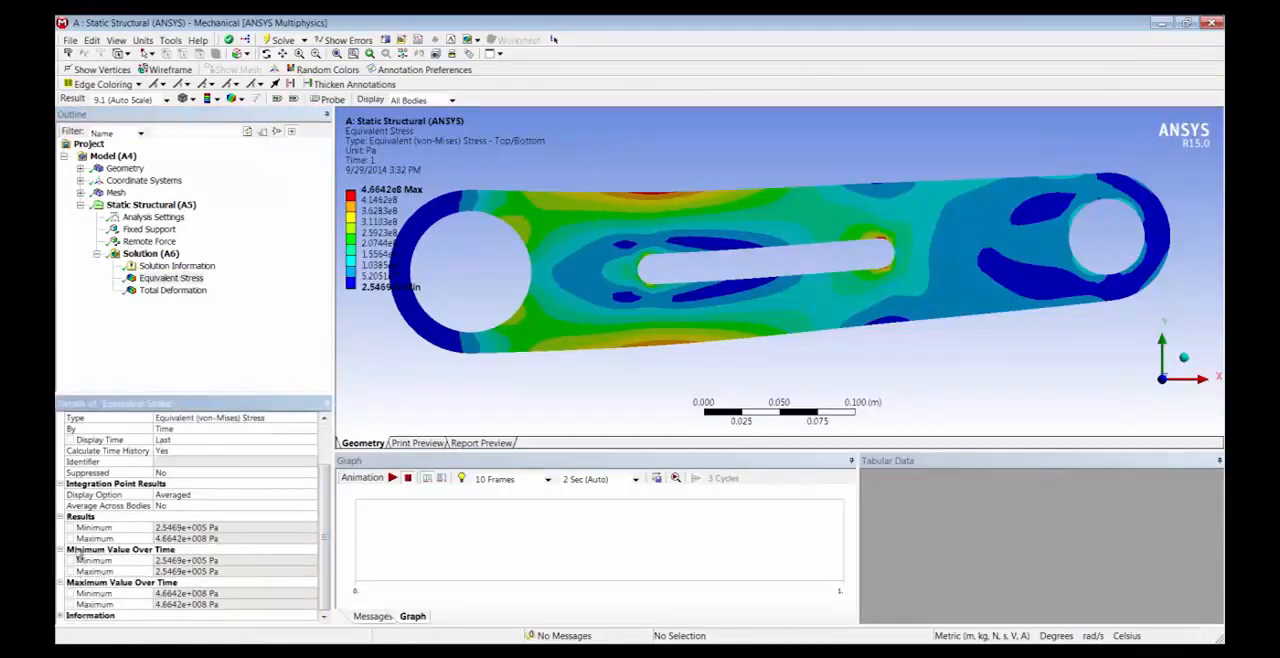
{"action": "left_click", "coordinate": [95, 538]}
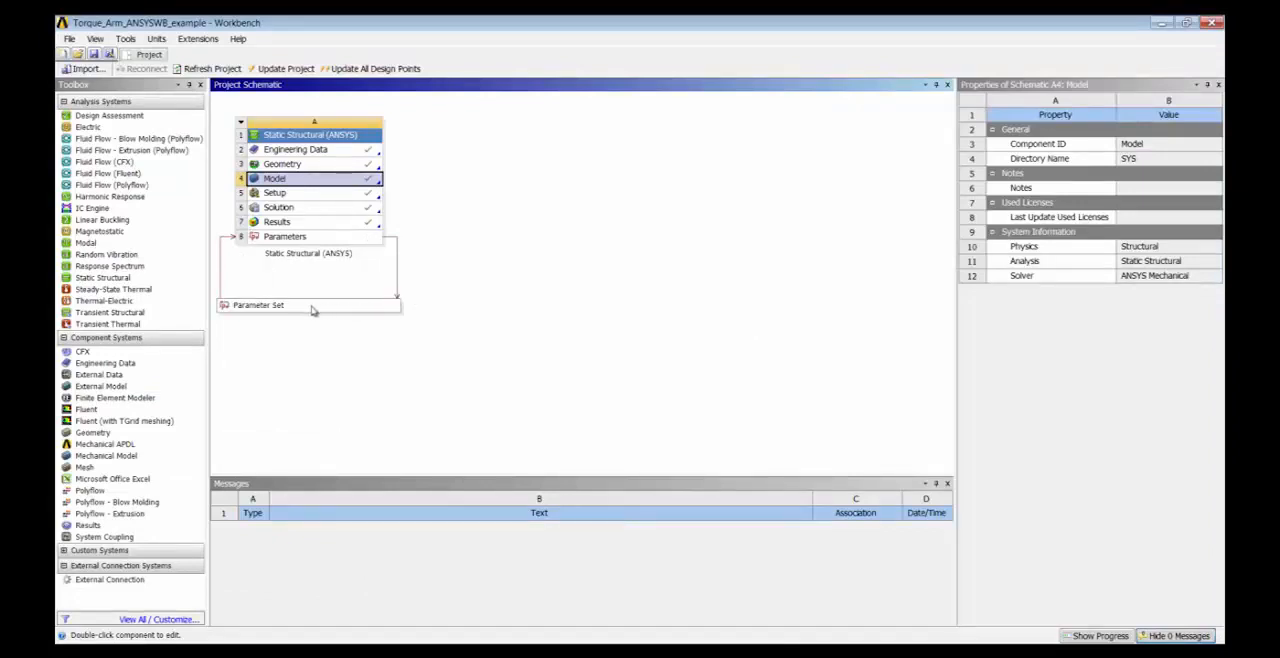
{"action": "mouse_move", "coordinate": [226, 217]}
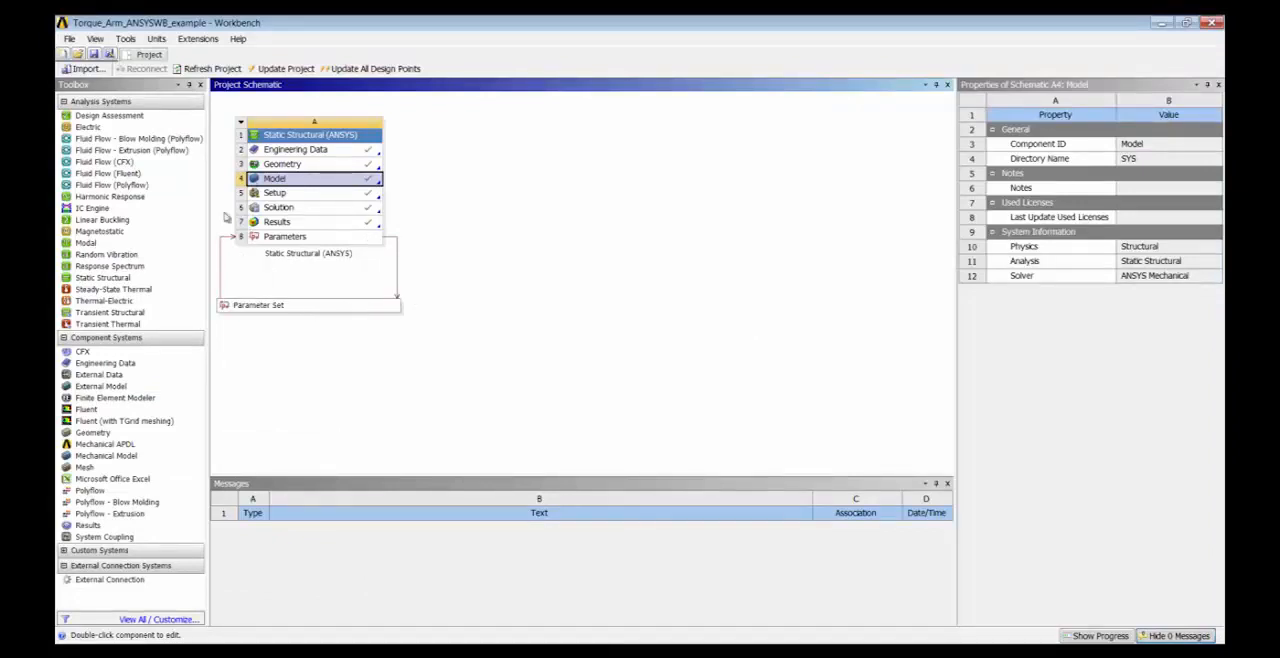
{"action": "mouse_move", "coordinate": [333, 302]}
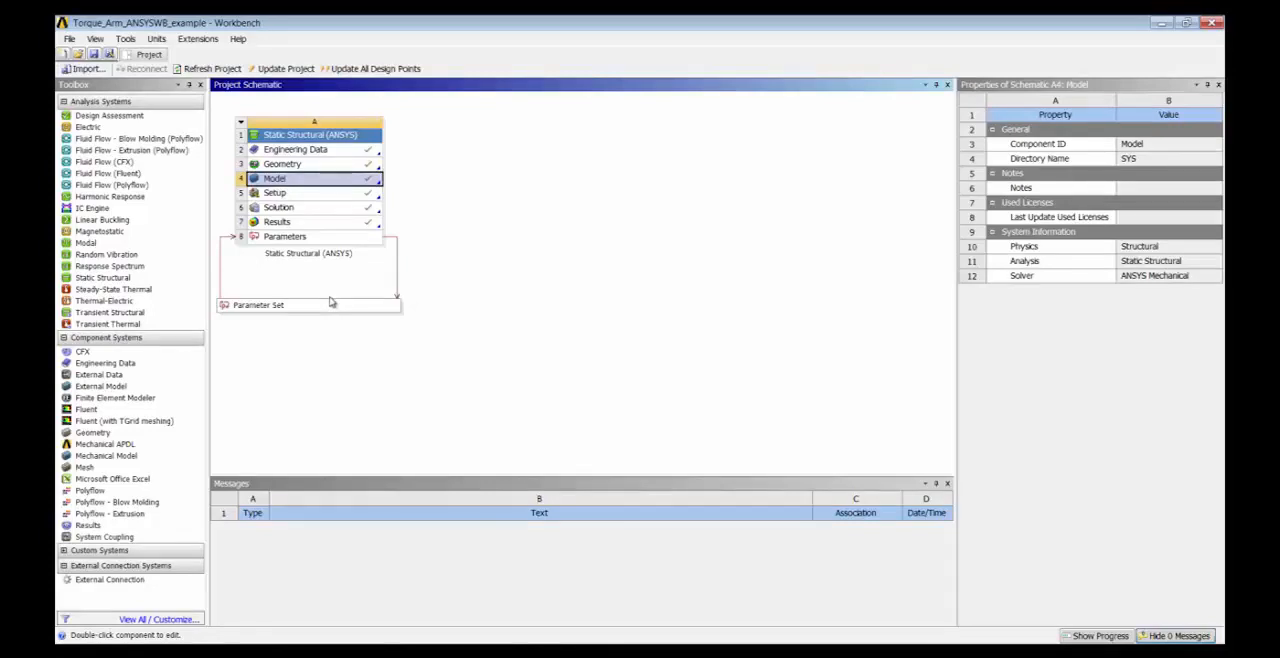
{"action": "mouse_move", "coordinate": [285, 288]}
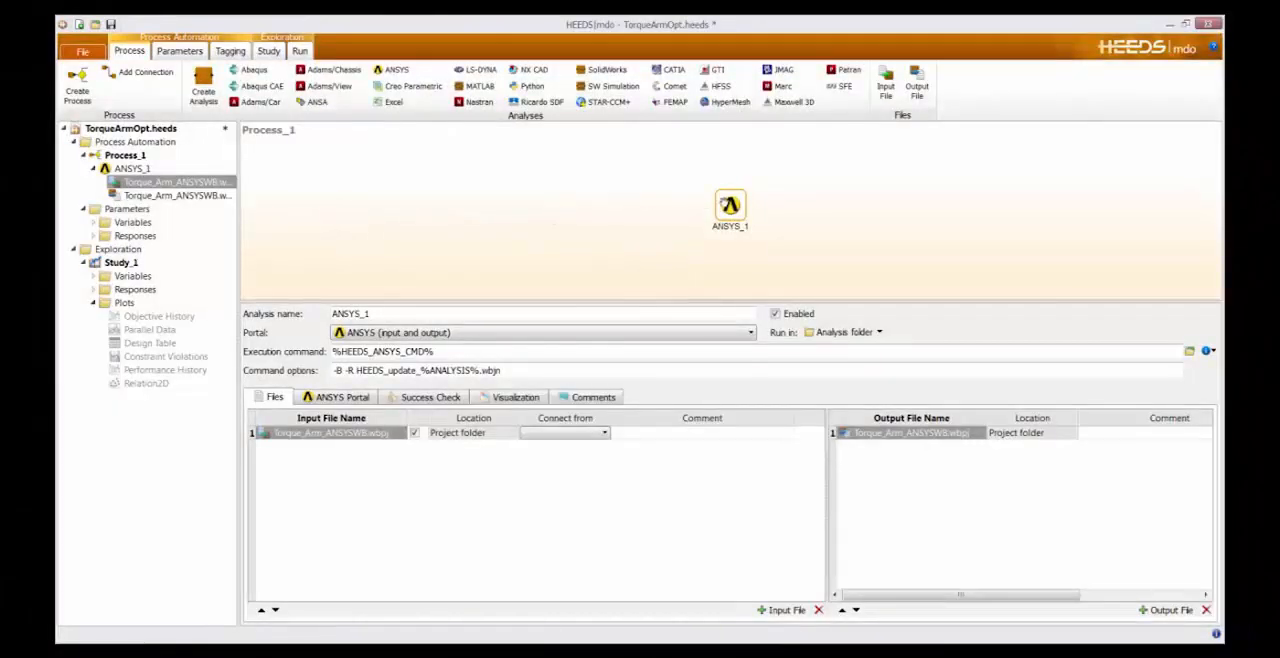
Assign Torque_Arm_ANSYSWB.wbpj as ANSYS_1's input/output file and move to the study's variables
{"action": "left_click", "coordinate": [132, 168]}
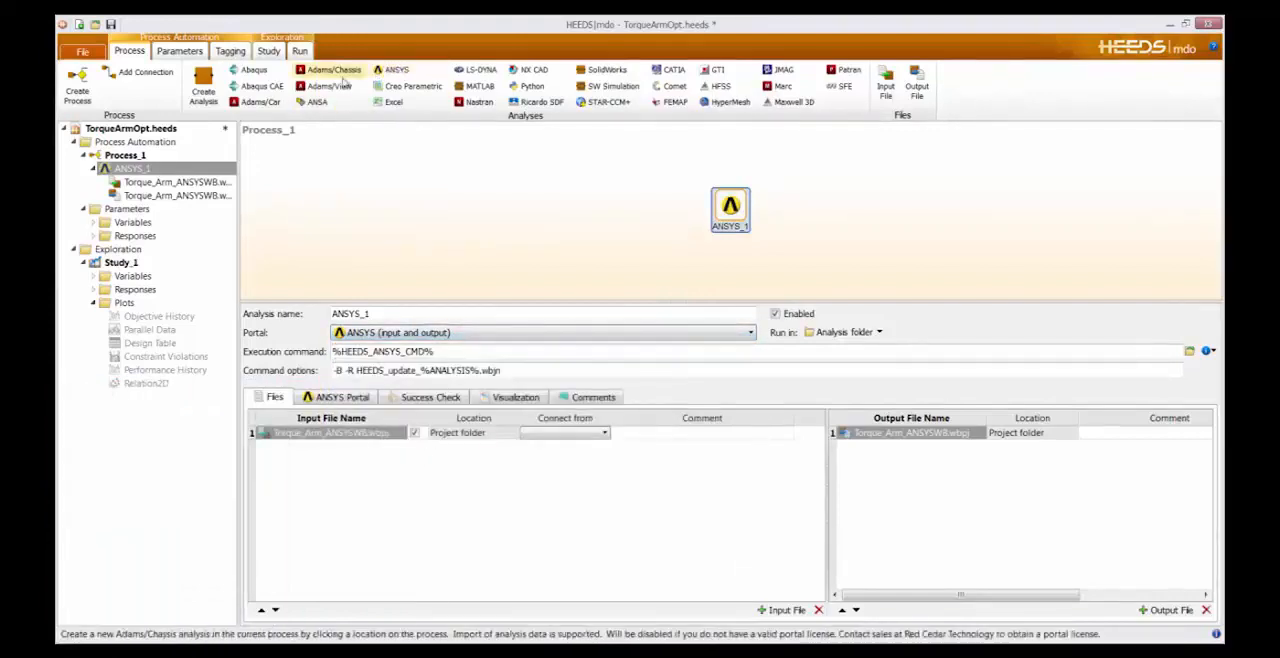
{"action": "mouse_move", "coordinate": [396, 69]}
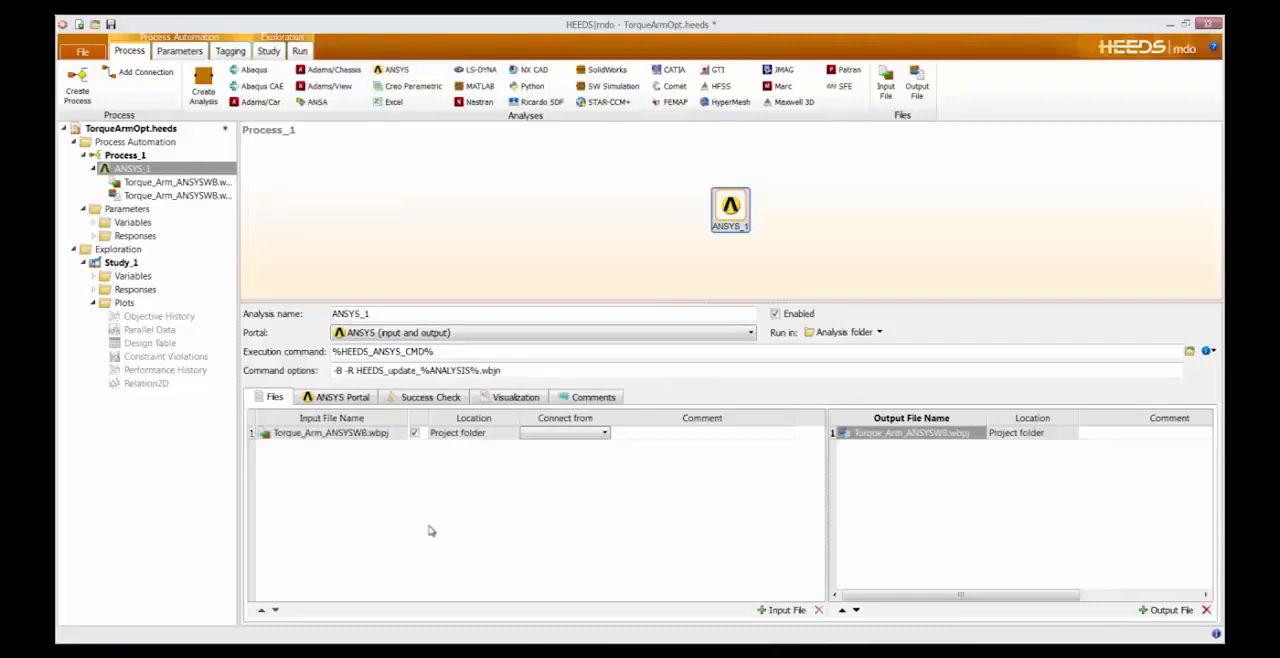
{"action": "mouse_move", "coordinate": [385, 528]}
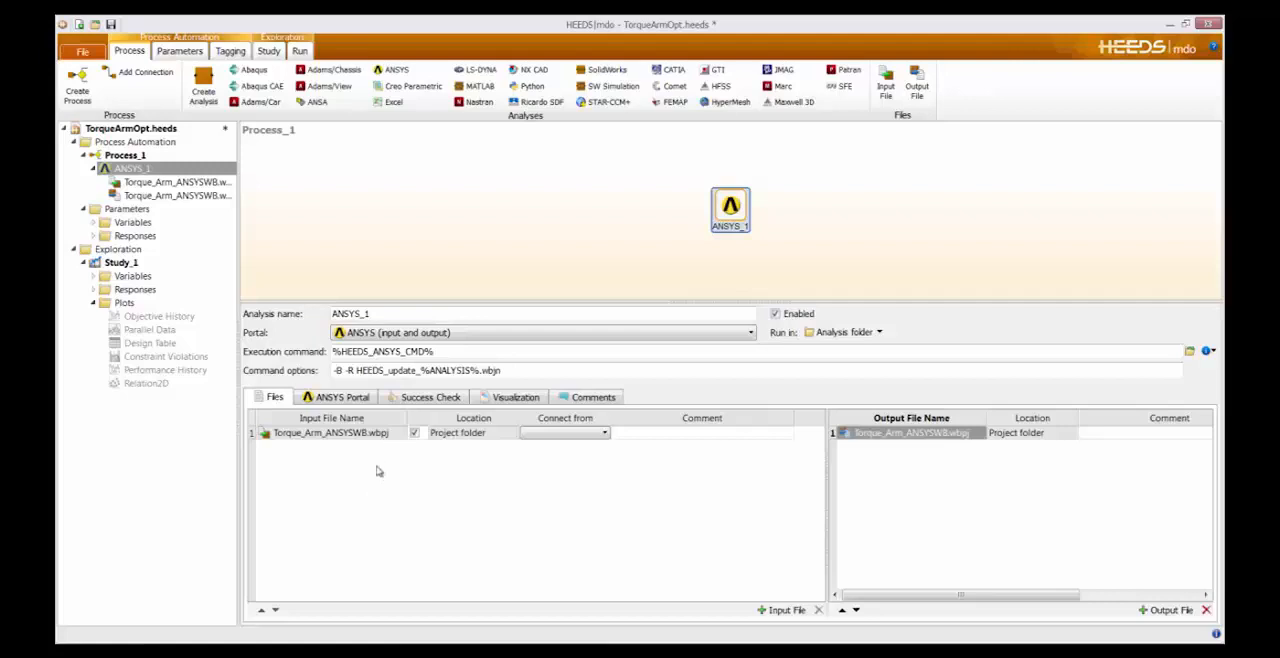
{"action": "mouse_move", "coordinate": [388, 492]}
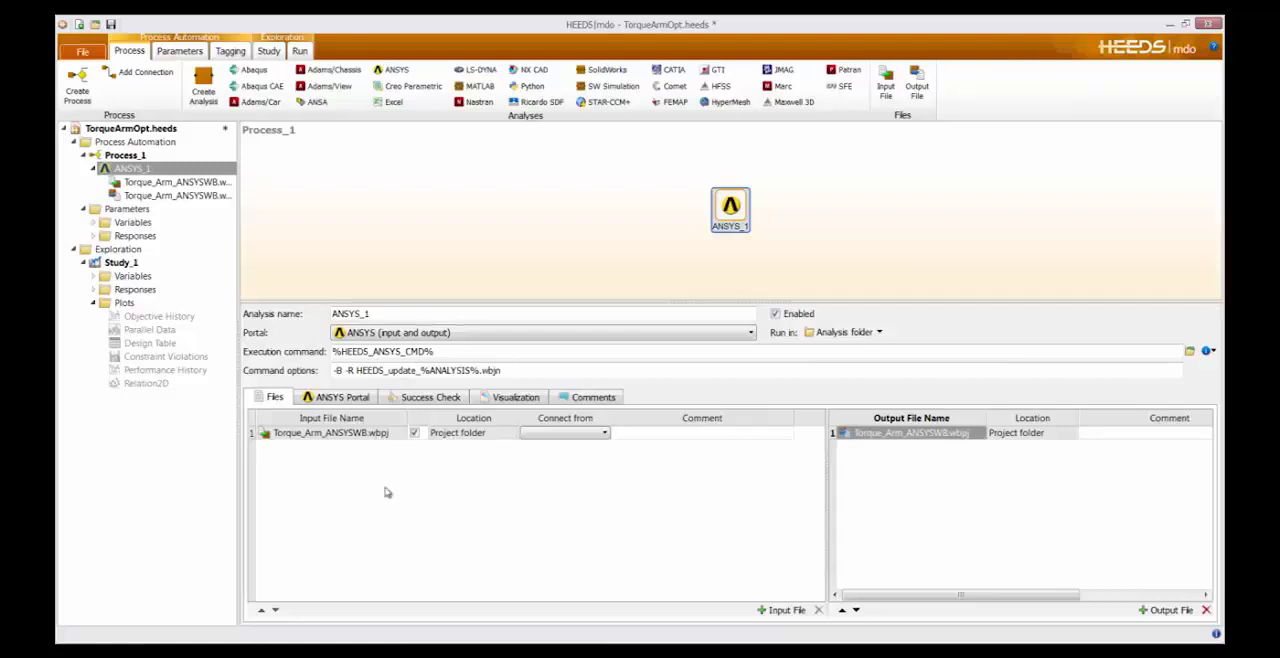
{"action": "right_click", "coordinate": [388, 490]}
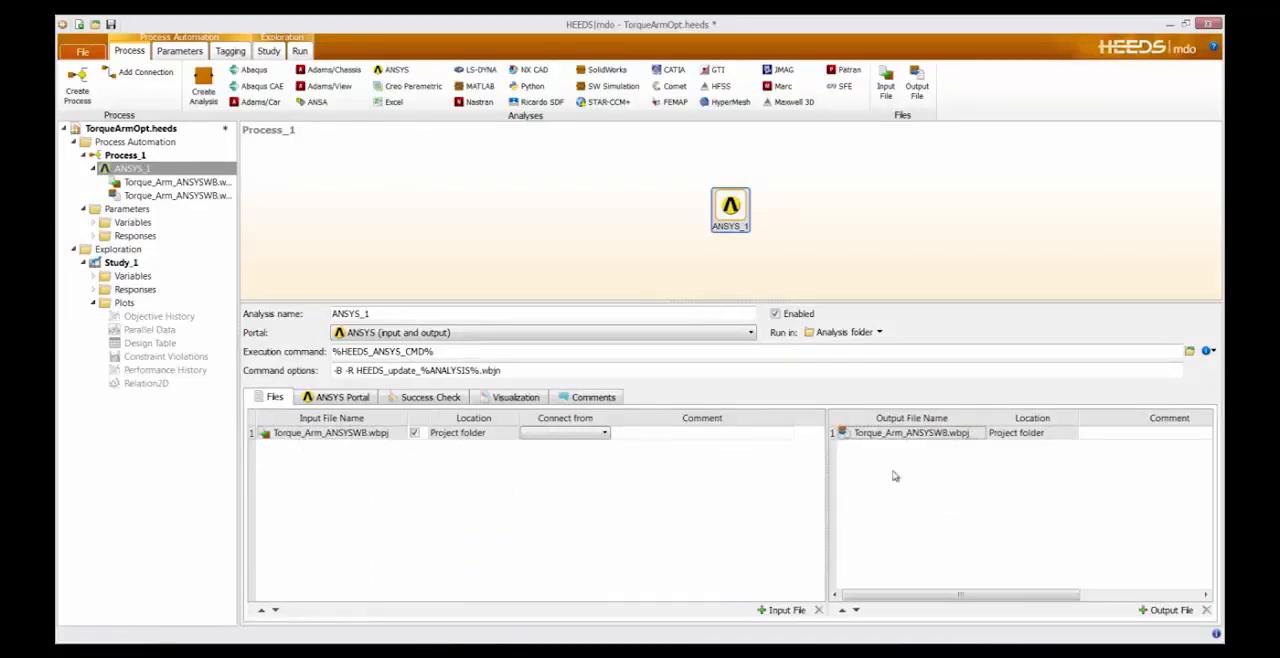
{"action": "mouse_move", "coordinate": [262, 86]}
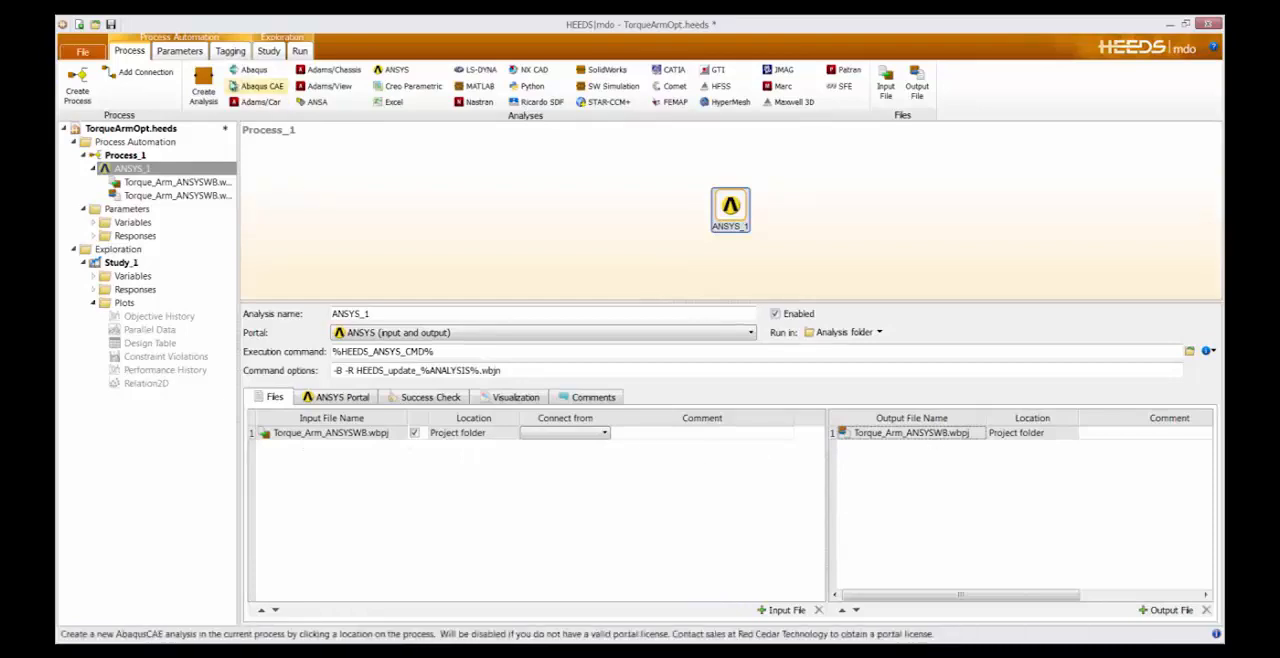
{"action": "left_click", "coordinate": [179, 51]}
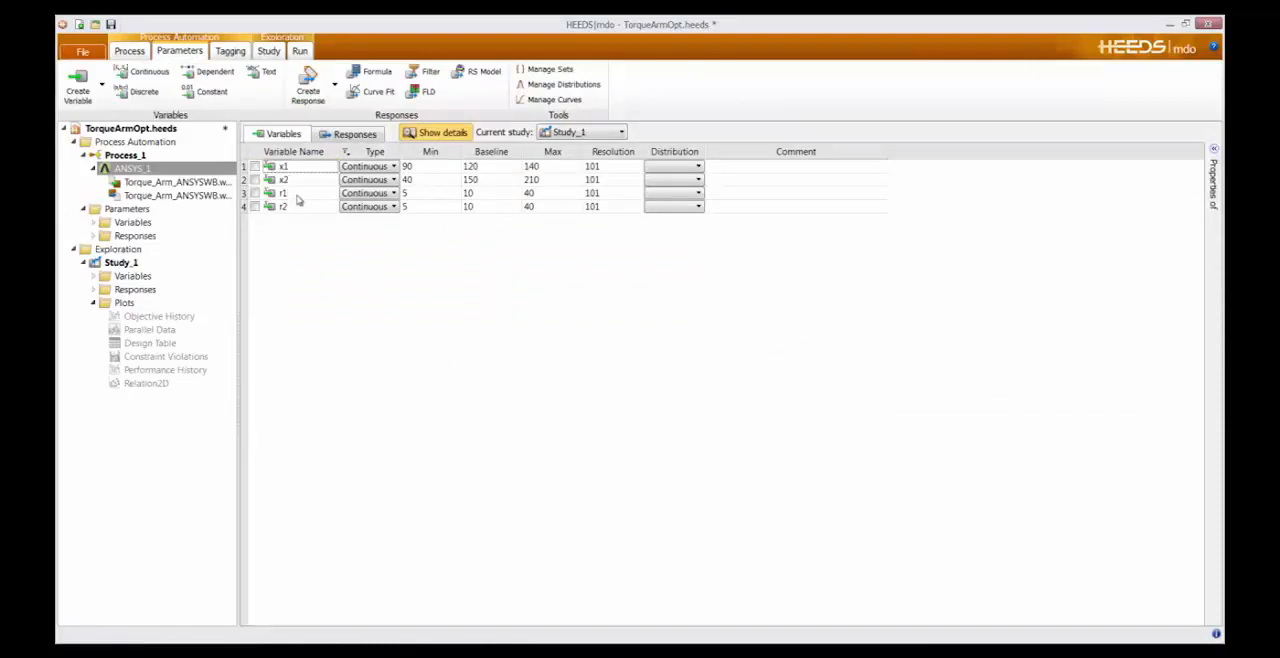
{"action": "mouse_move", "coordinate": [376, 296]}
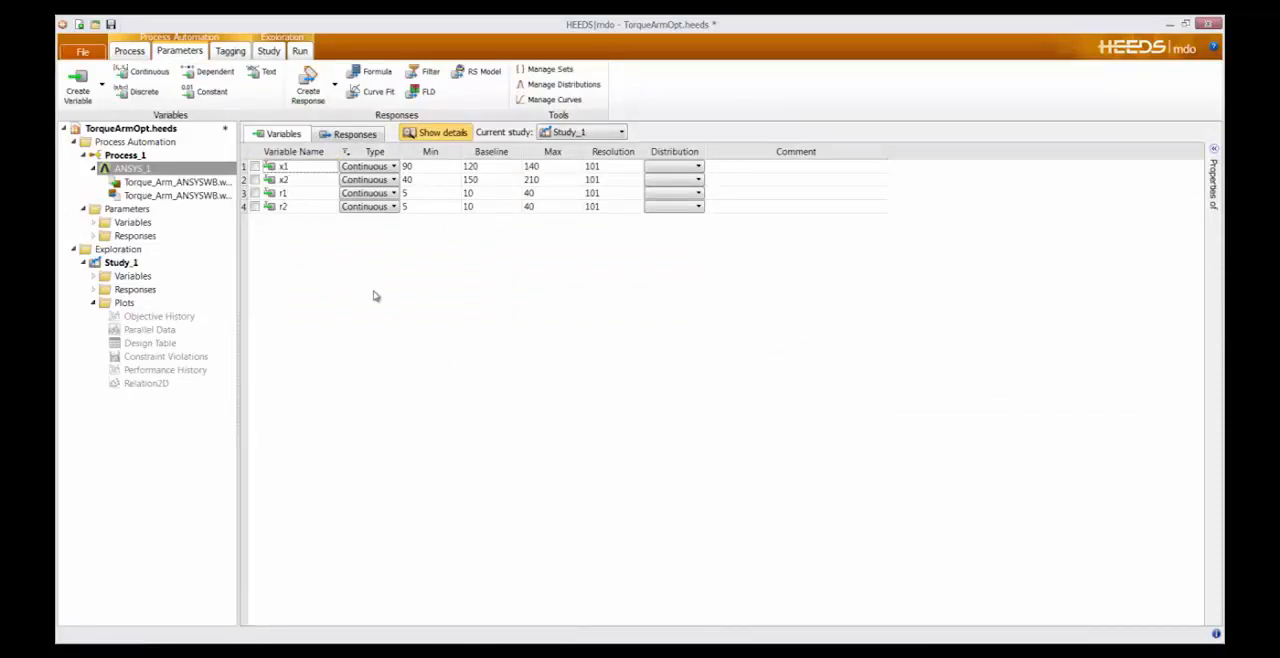
{"action": "mouse_move", "coordinate": [560, 200]}
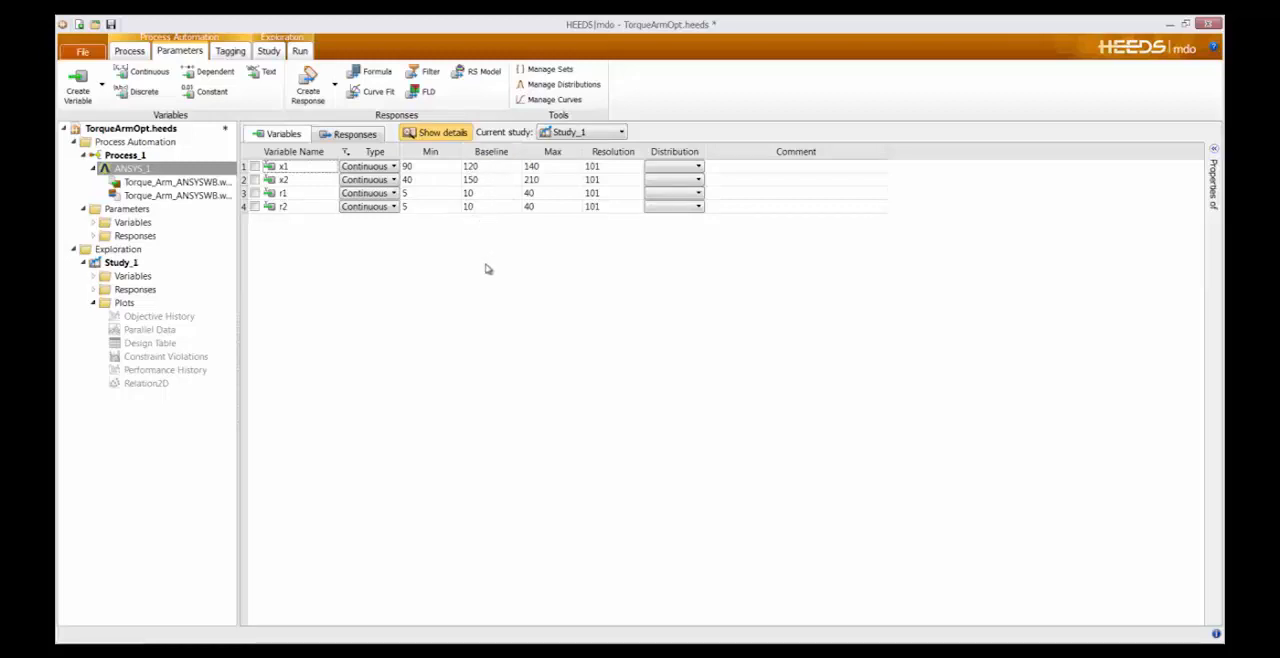
{"action": "mouse_move", "coordinate": [473, 255]}
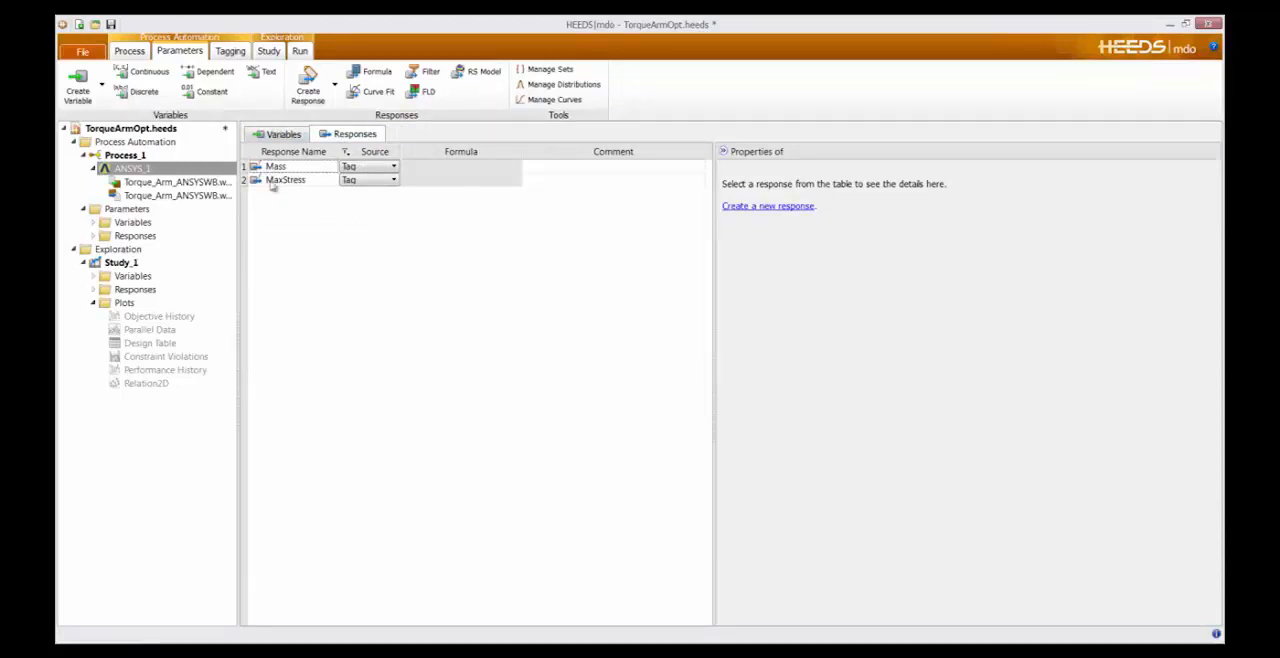
{"action": "mouse_move", "coordinate": [346, 287]}
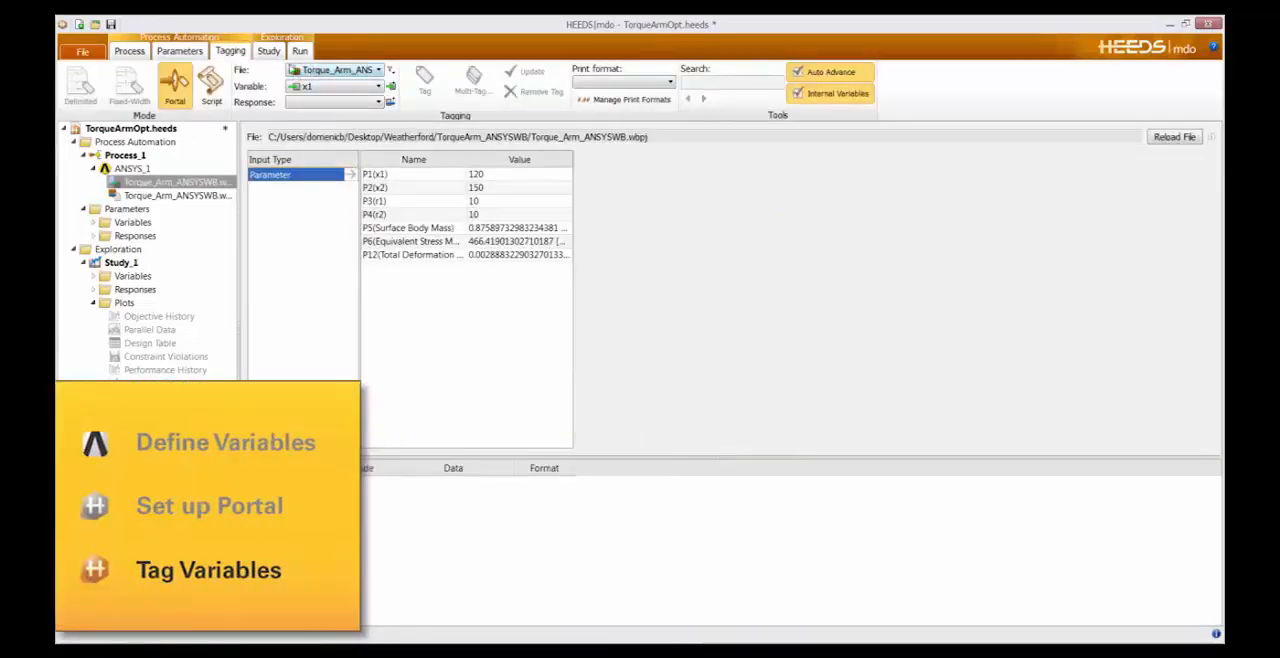
Choose the input wbpj file for tagging and tag P1 to variable x1
{"action": "left_click", "coordinate": [378, 70]}
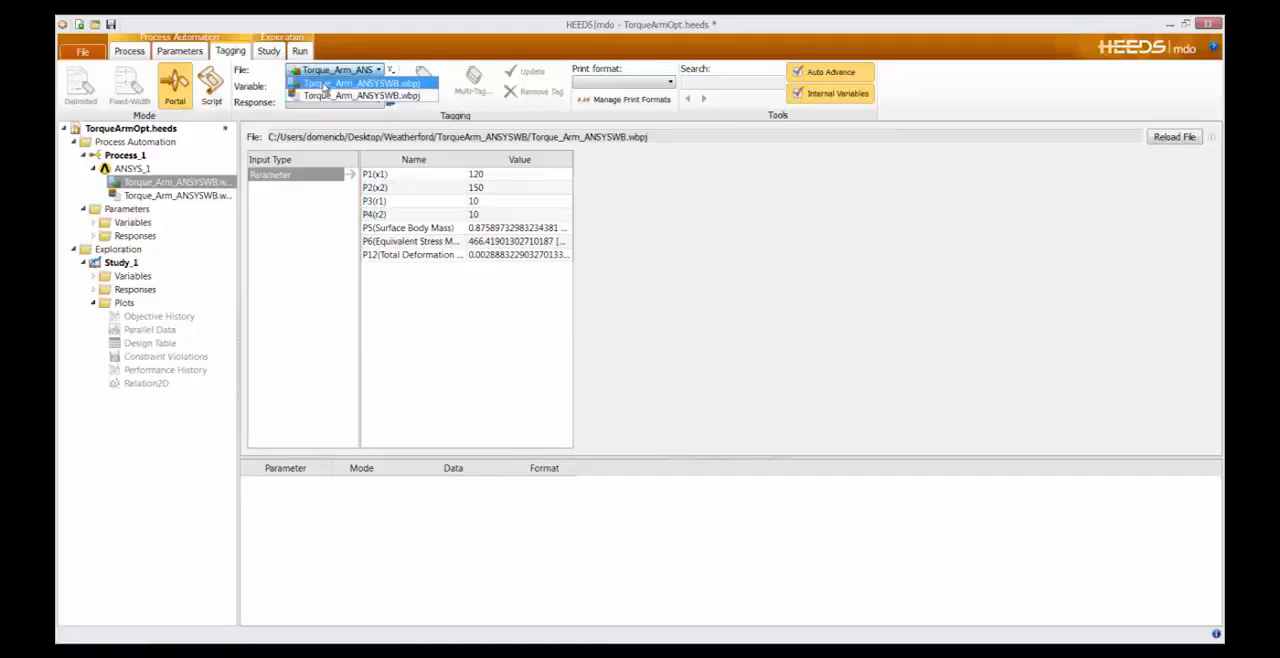
{"action": "left_click", "coordinate": [360, 82]}
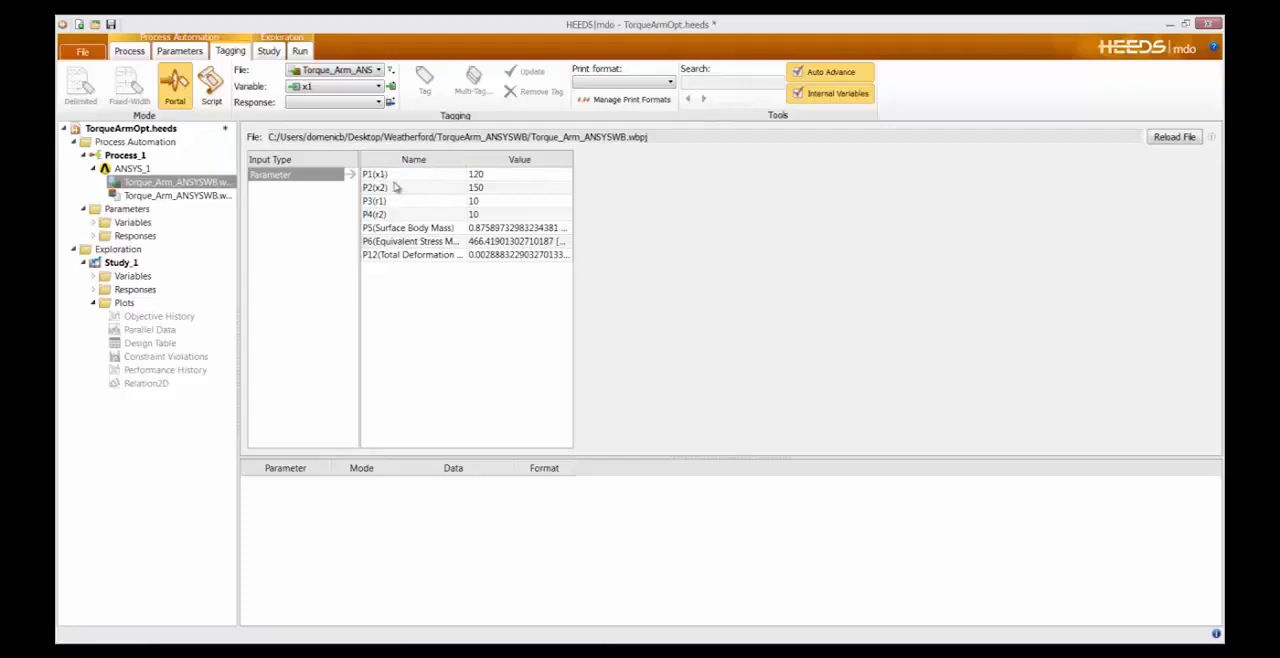
{"action": "mouse_move", "coordinate": [382, 216]}
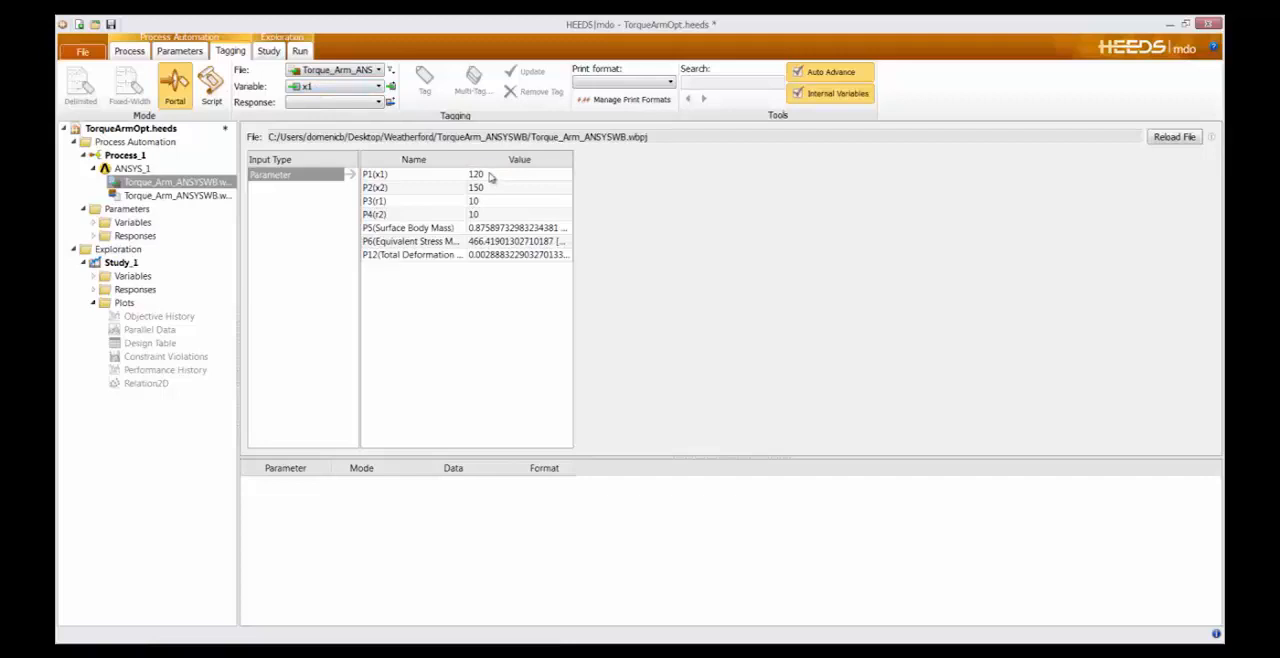
{"action": "left_click", "coordinate": [413, 174]}
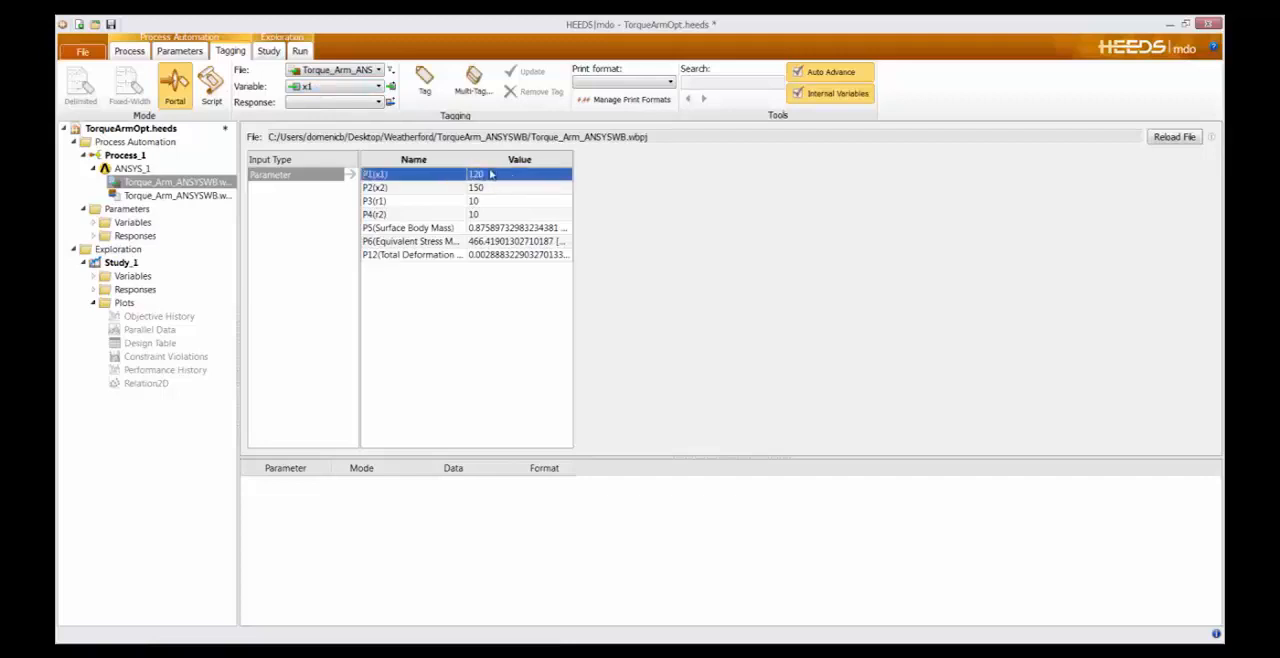
{"action": "left_click", "coordinate": [424, 82]}
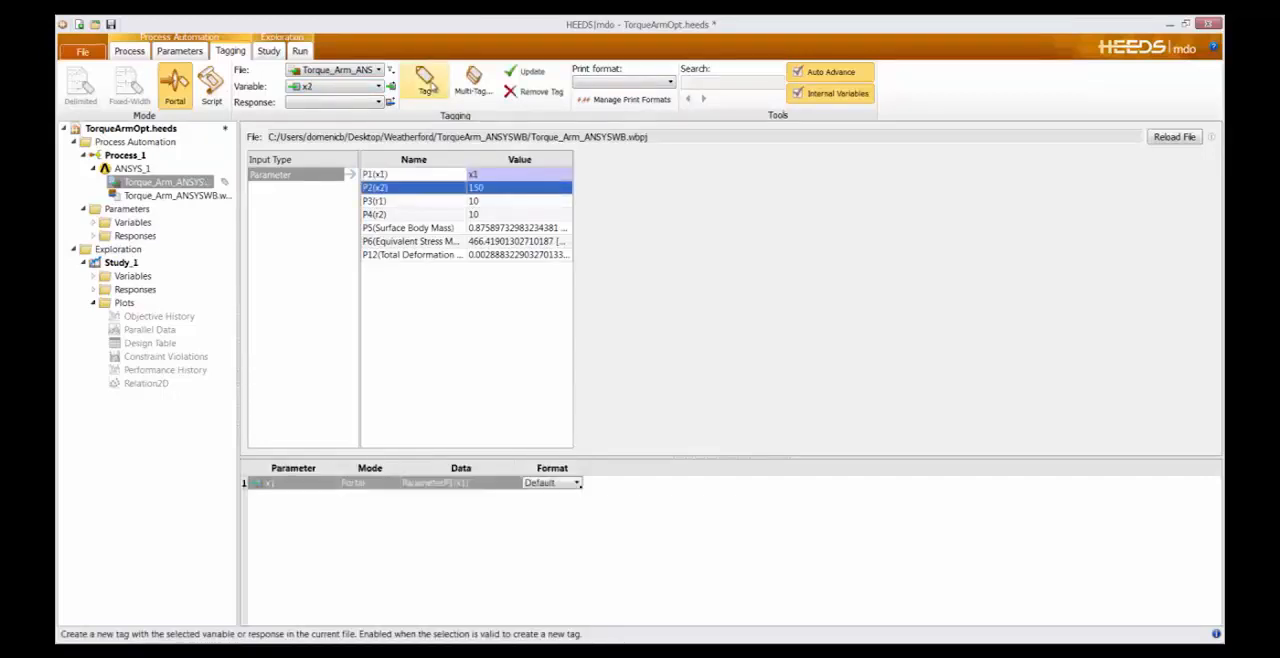
{"action": "left_click", "coordinate": [424, 85]}
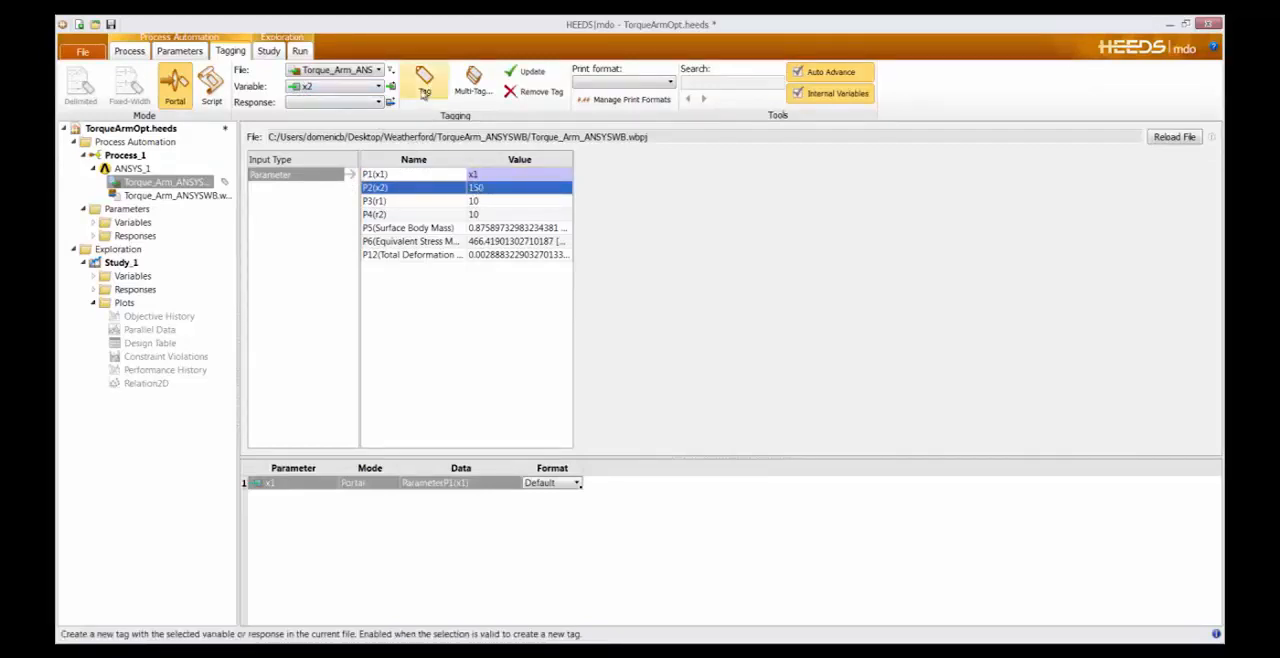
Tag P2, P3, P4 to x2, r1, r2 and move on to the output file
{"action": "left_click", "coordinate": [424, 85]}
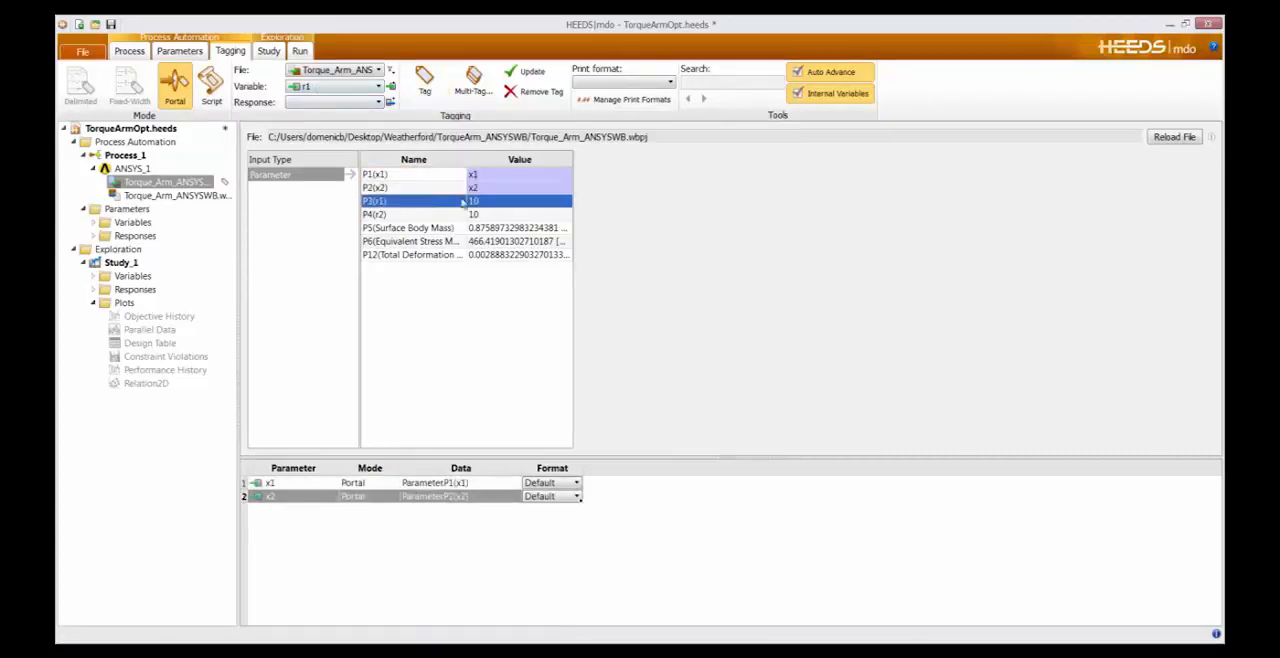
{"action": "left_click", "coordinate": [424, 85]}
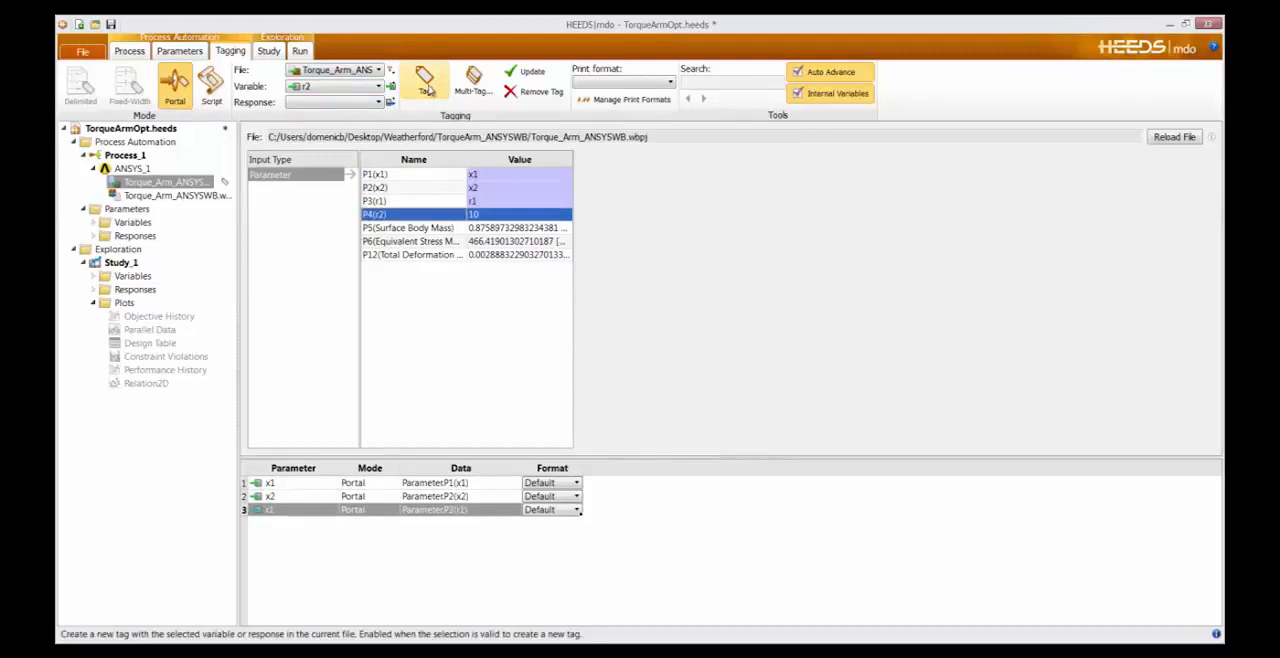
{"action": "left_click", "coordinate": [425, 82]}
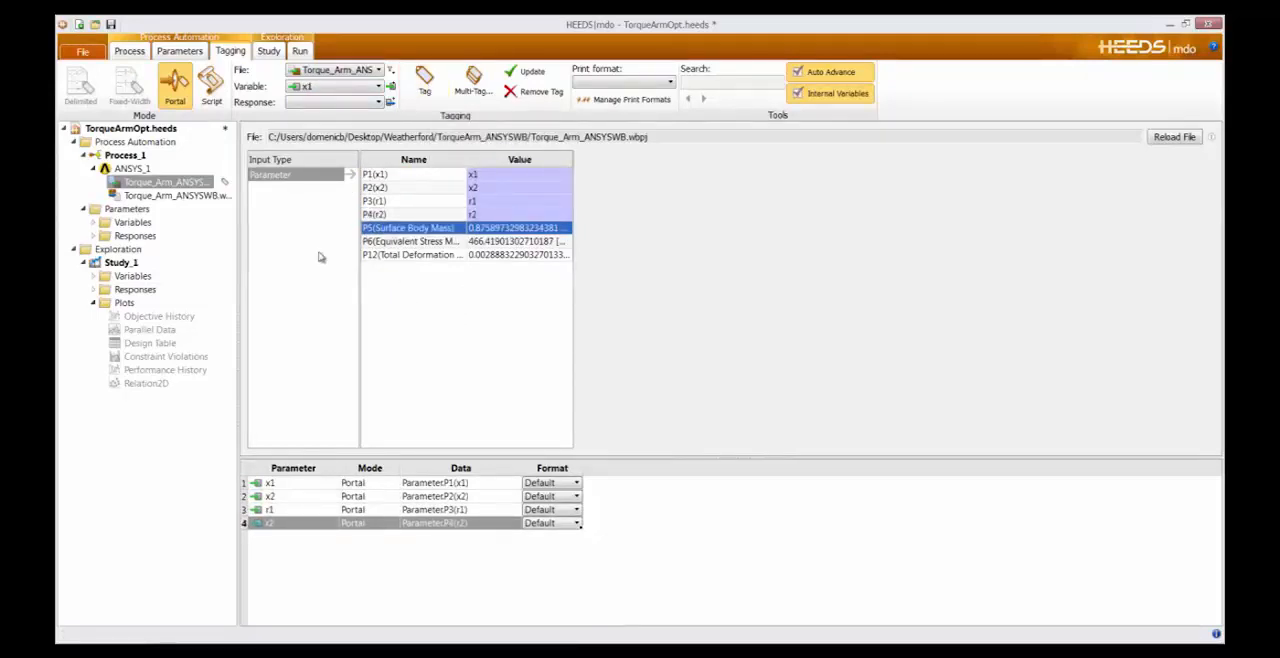
{"action": "mouse_move", "coordinate": [300, 208]}
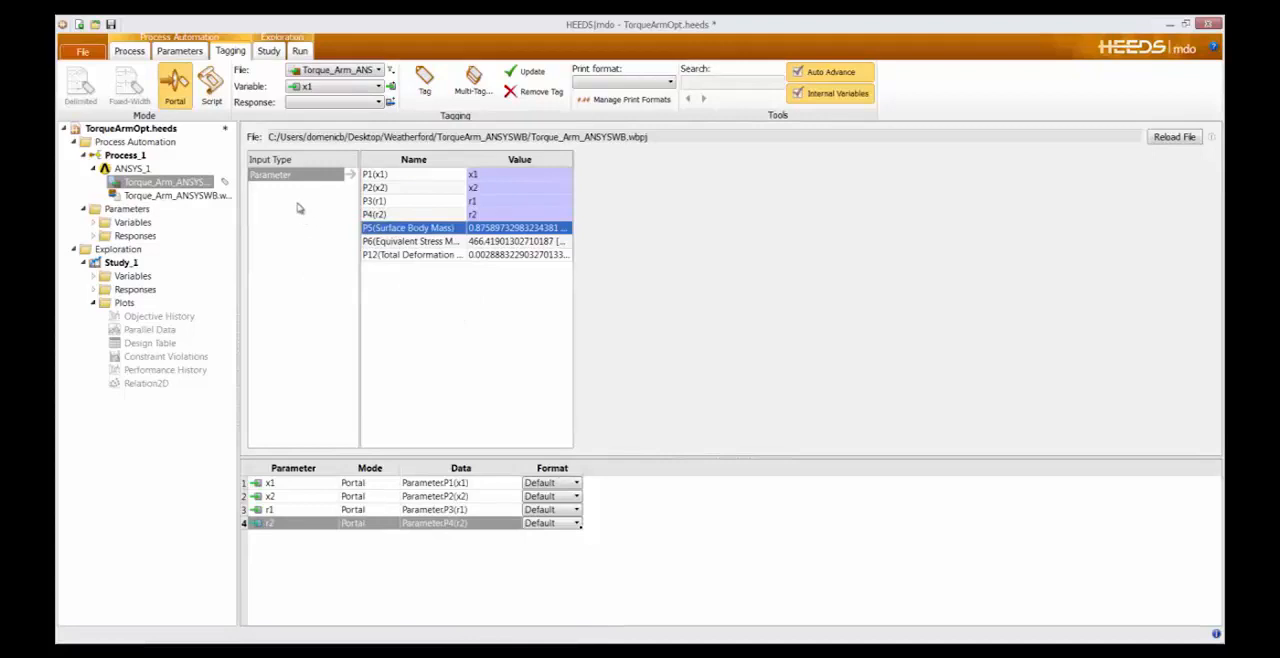
{"action": "left_click", "coordinate": [378, 70]}
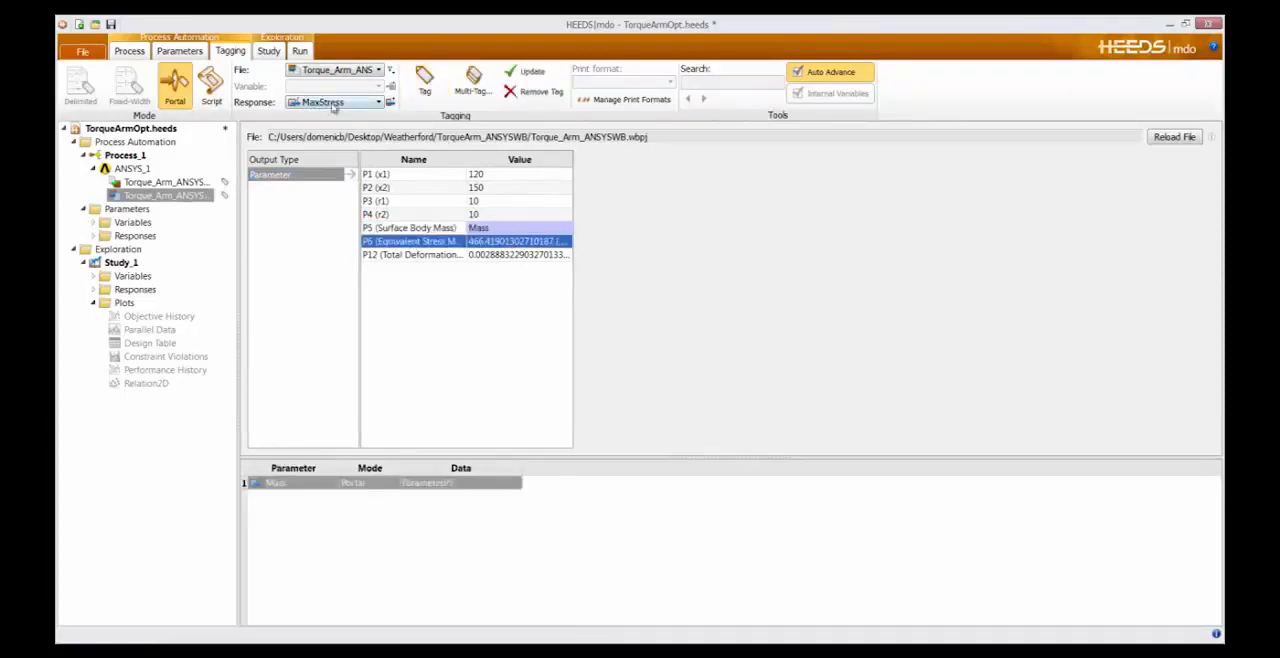
{"action": "mouse_move", "coordinate": [424, 82]}
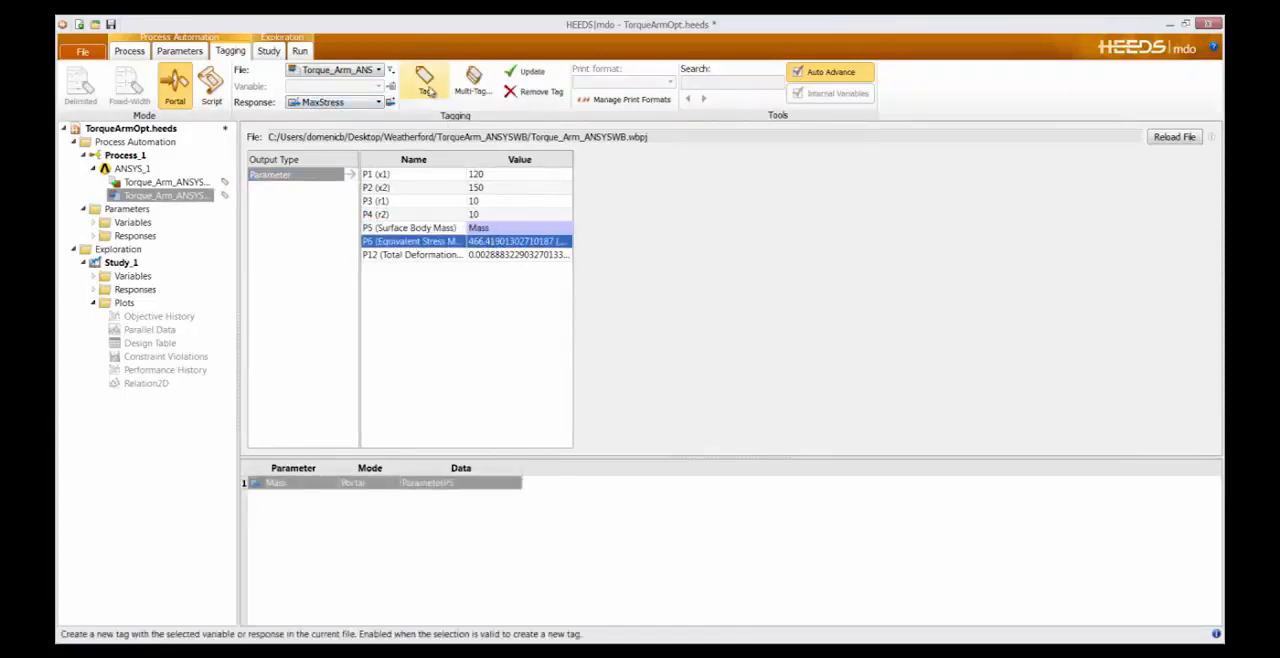
Tag the output project's P6 equivalent stress value to the MaxStress response
{"action": "left_click", "coordinate": [424, 80]}
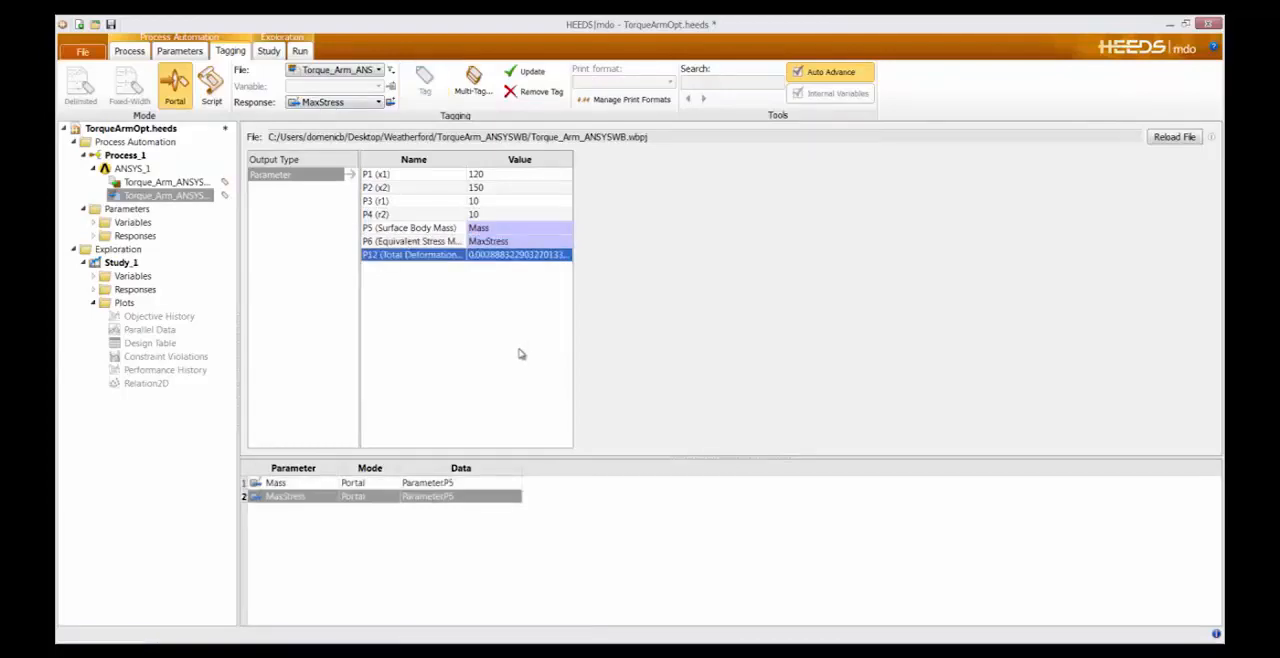